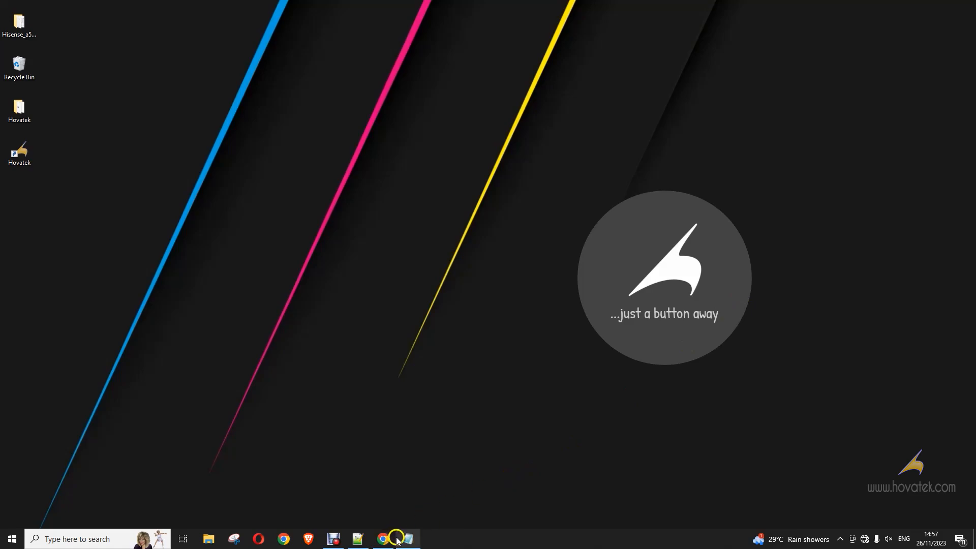
Bring the browser with the MTN MiFi dashboard at 192.168.0.1 to the front
left_click(383, 539)
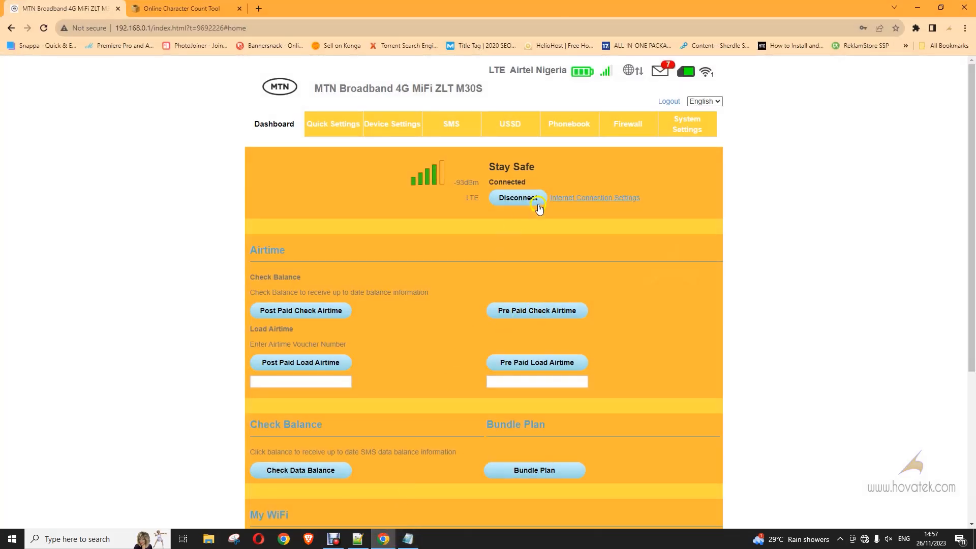
mouse_move(494, 233)
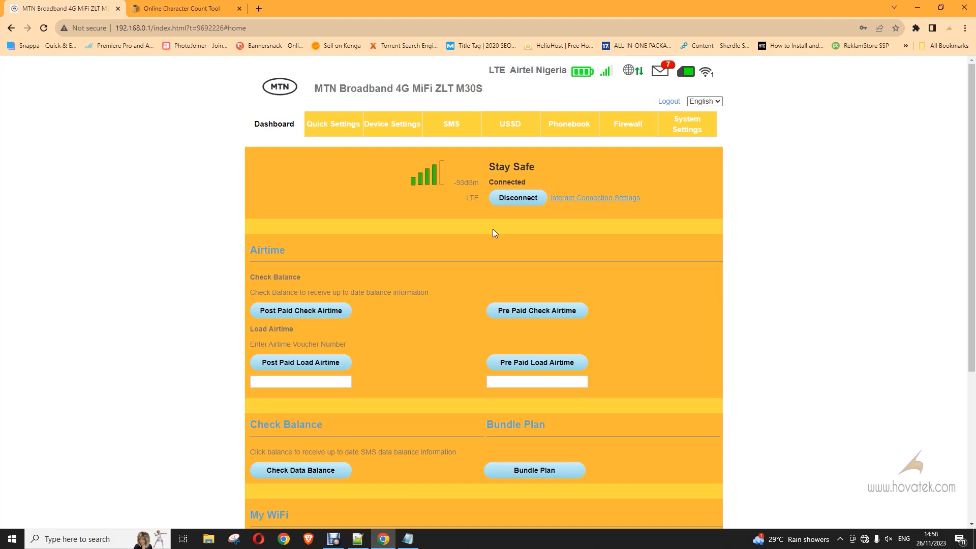
mouse_move(495, 262)
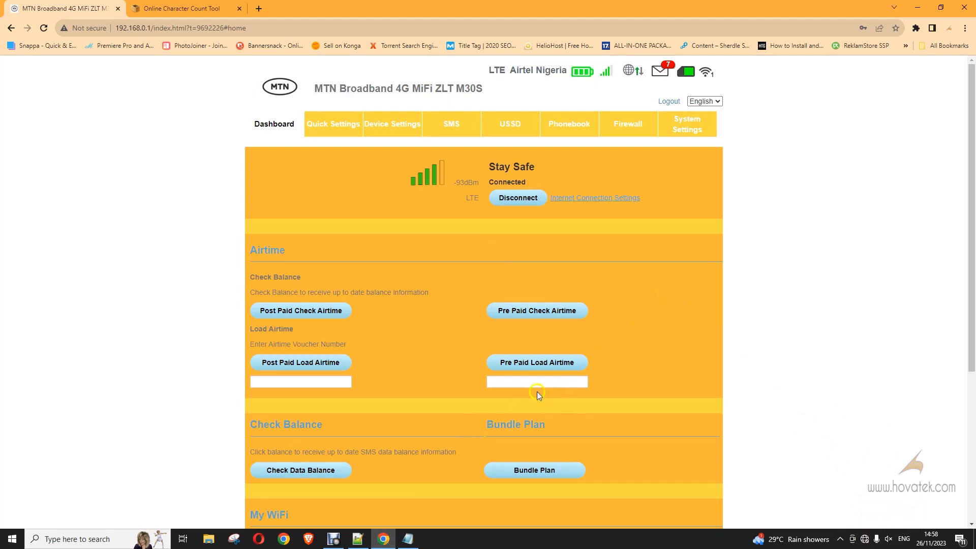
mouse_move(555, 376)
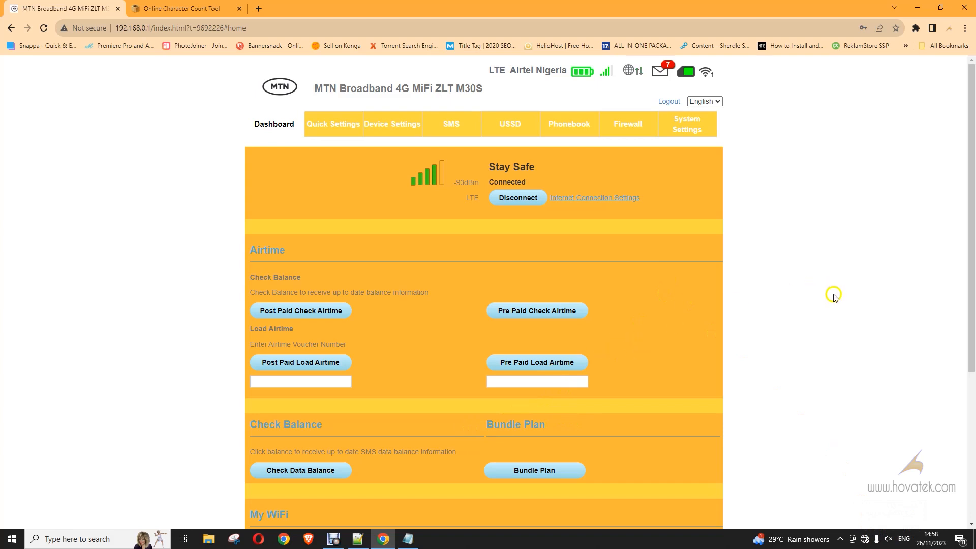
mouse_move(718, 311)
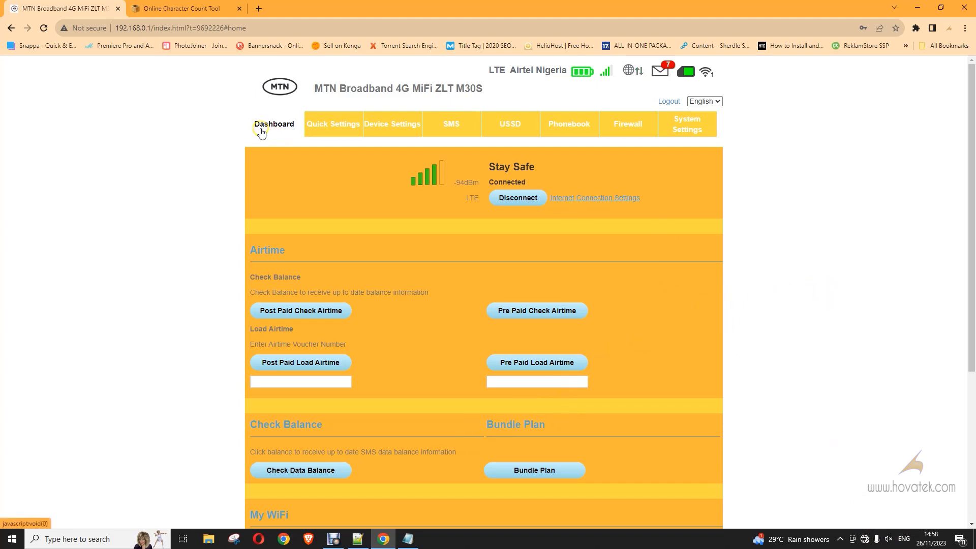
mouse_move(748, 353)
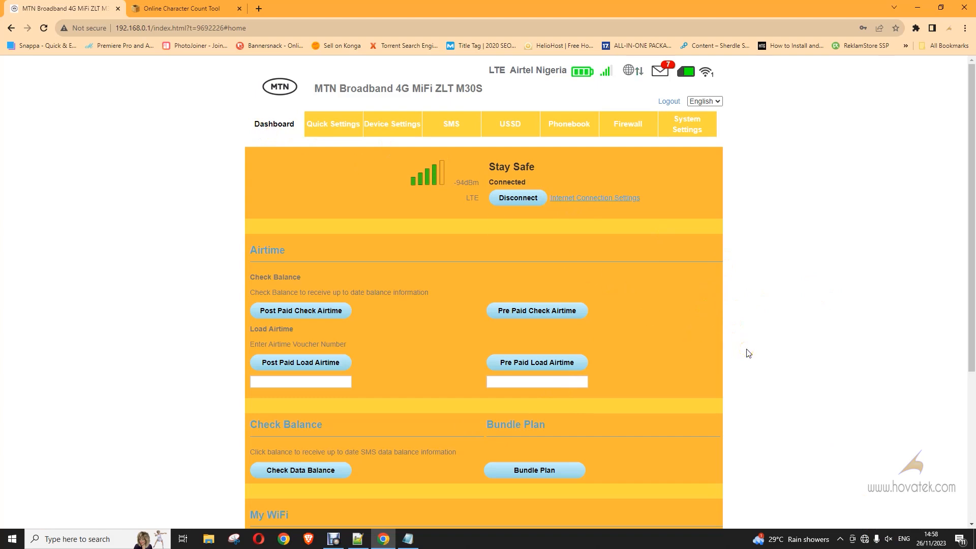
Show DevTools' Spy panel capturing the dashboard's requests and dismiss the logged-out alert
key("F12")
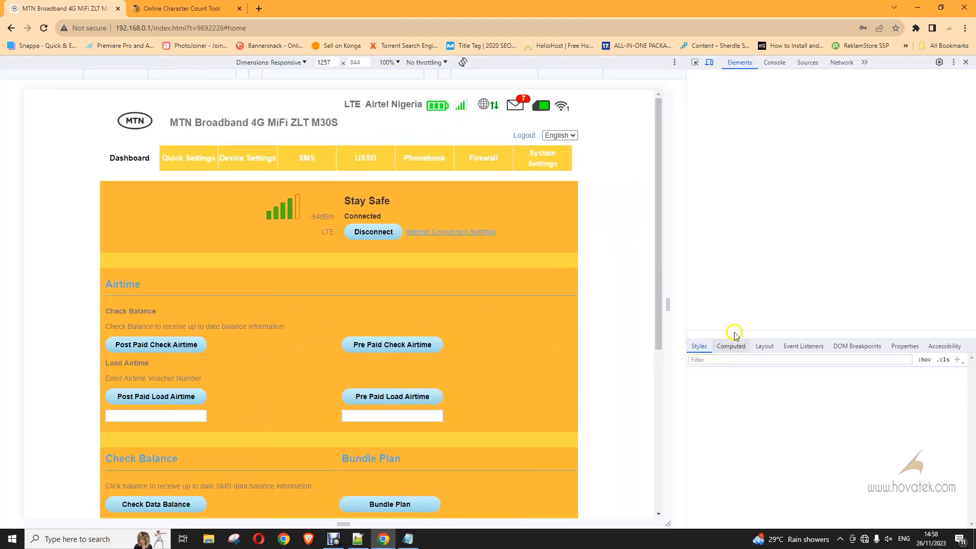
left_click(861, 65)
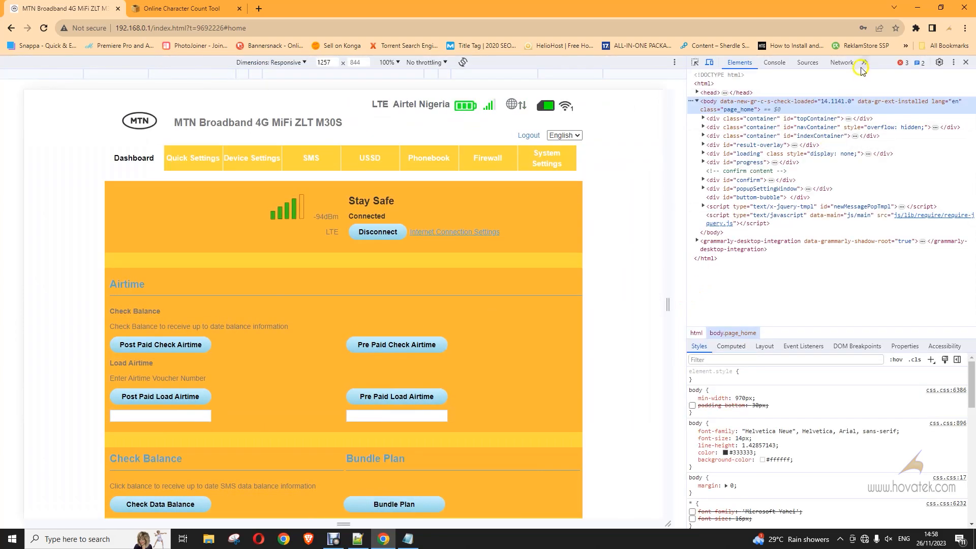
left_click(864, 62)
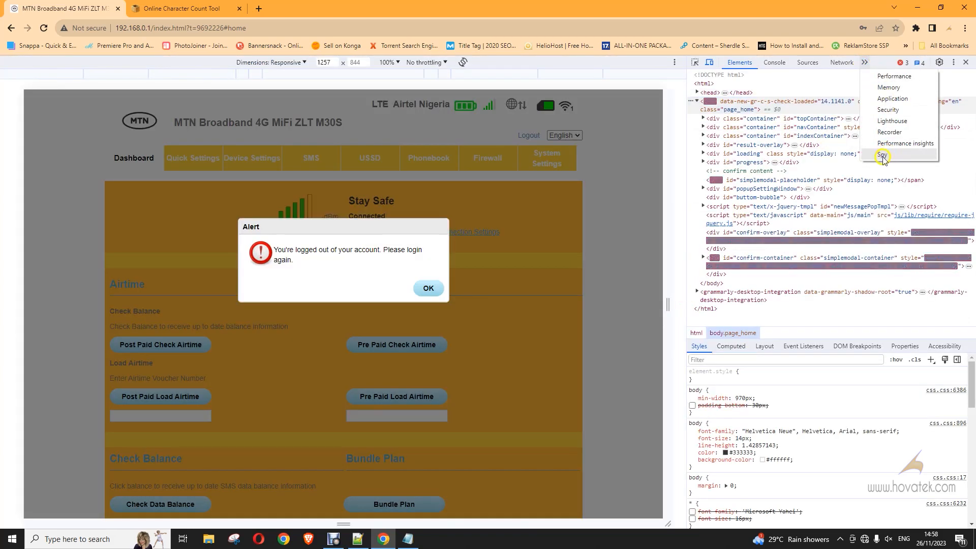
left_click(882, 156)
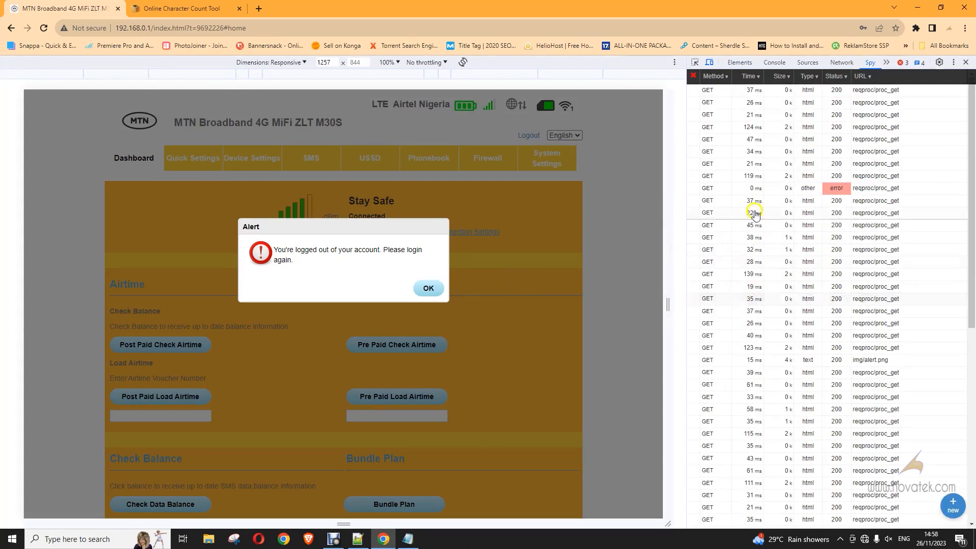
left_click(428, 287)
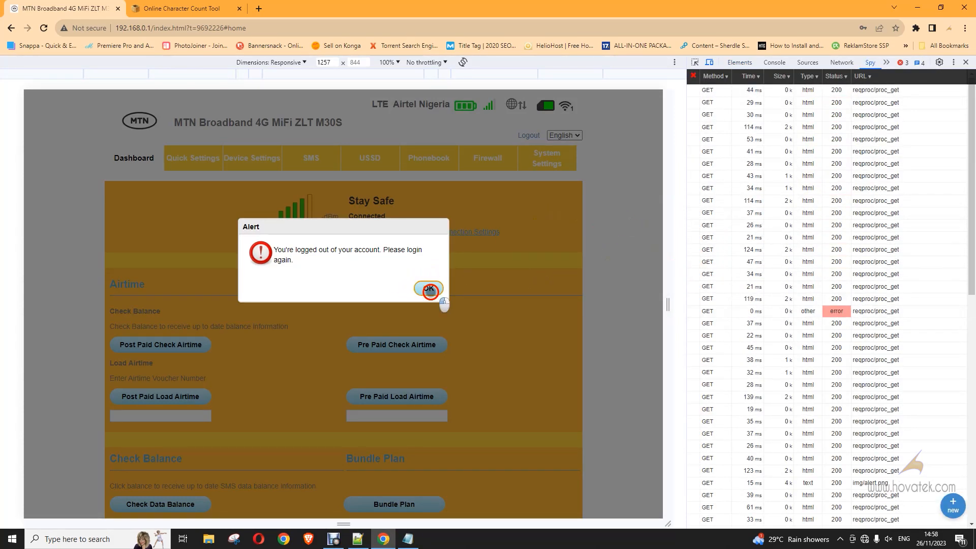
left_click(428, 289)
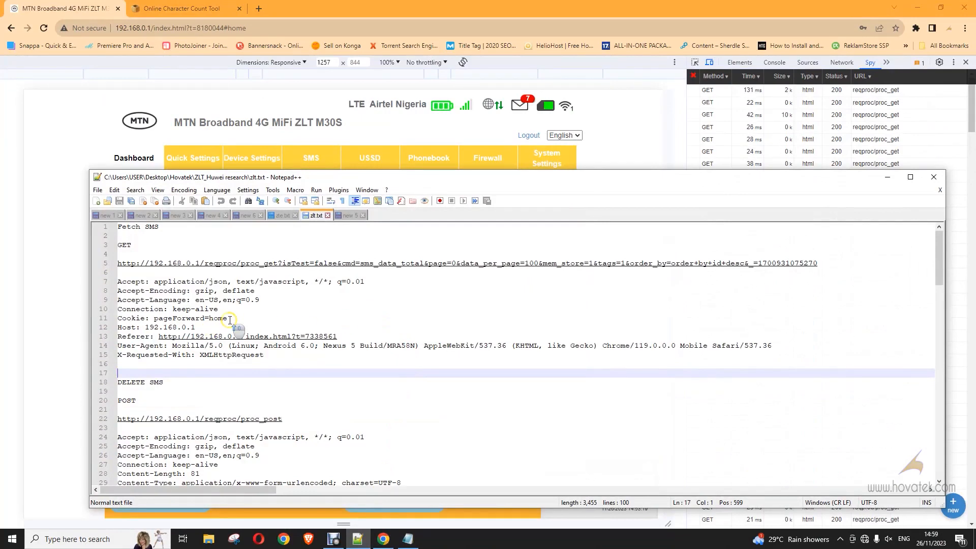
Copy the Fetch SMS GET block (lines 3-15 of zlt.txt) into a new Notepad window
left_click(281, 214)
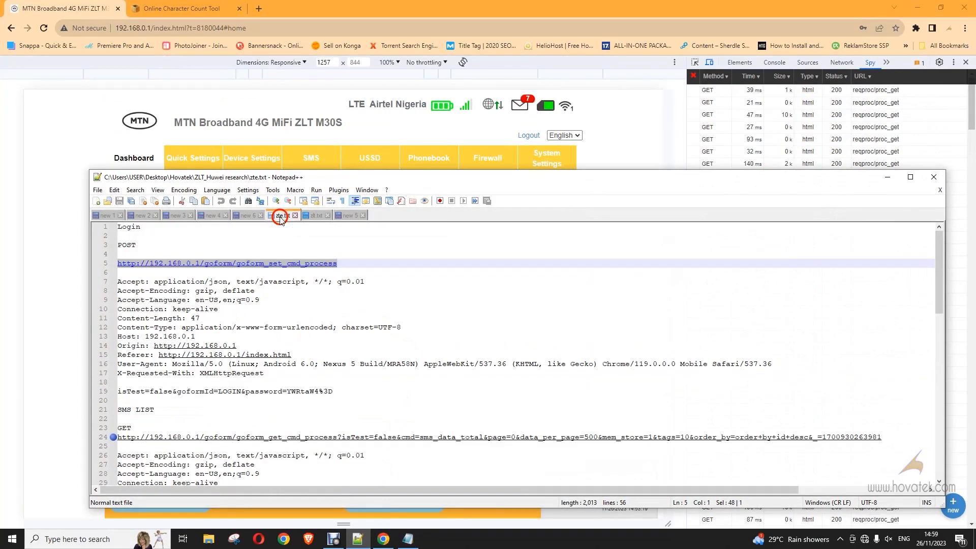
left_click(317, 215)
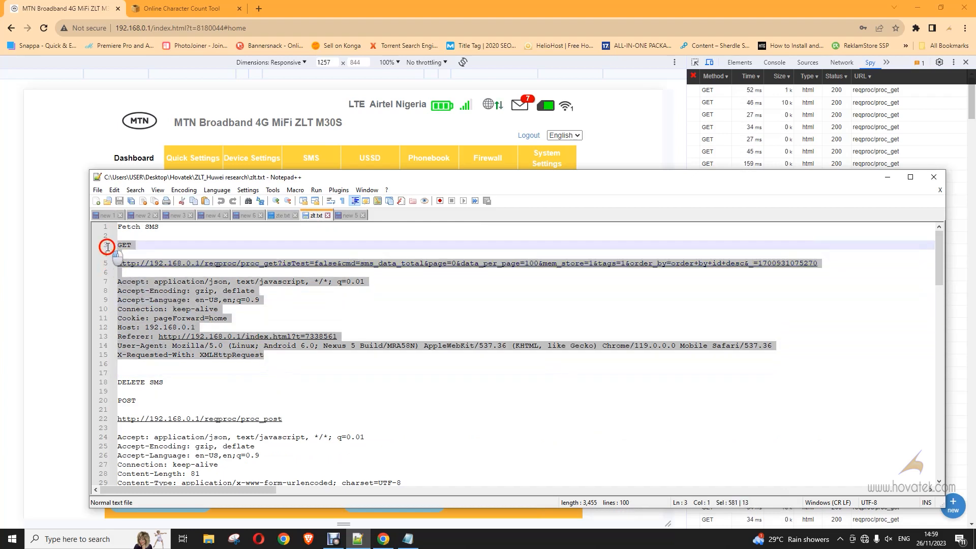
left_click(408, 539)
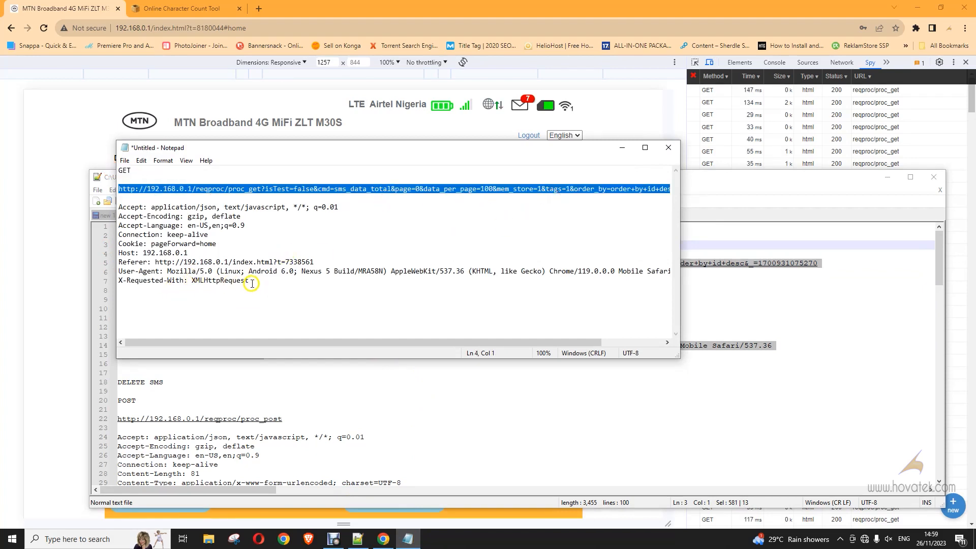
mouse_move(455, 238)
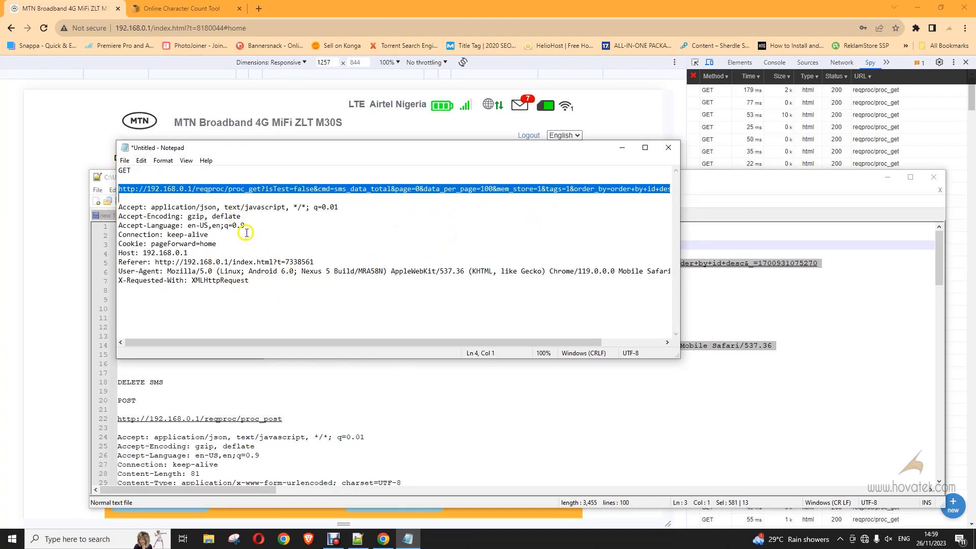
mouse_move(140, 269)
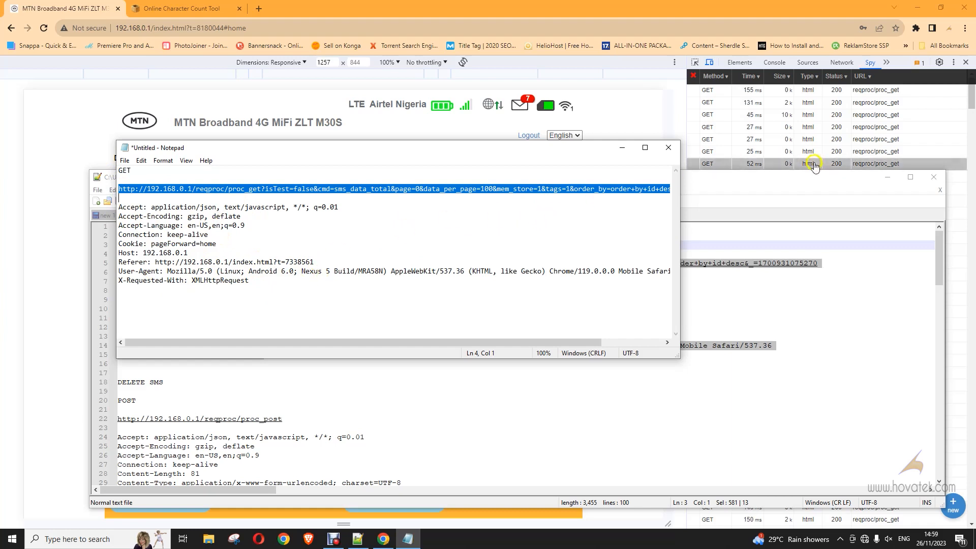
Copy a captured GET request's current headers into the Notepad note, discard it, and move the note lower
left_click(669, 148)
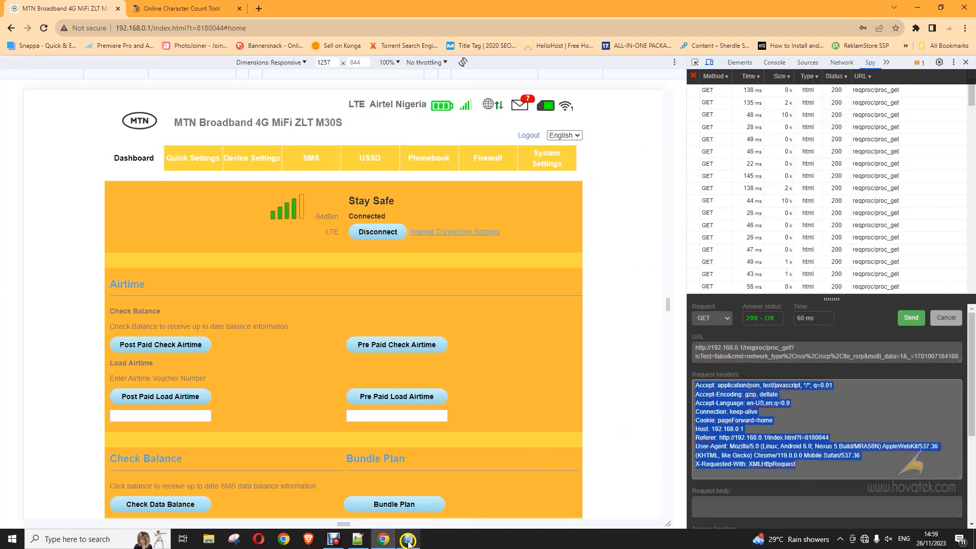
left_click(407, 539)
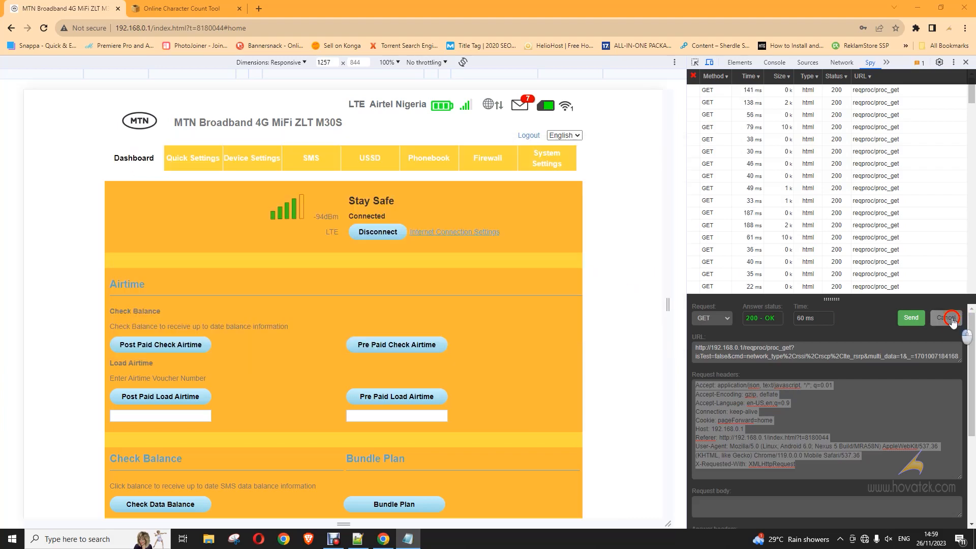
left_click(949, 318)
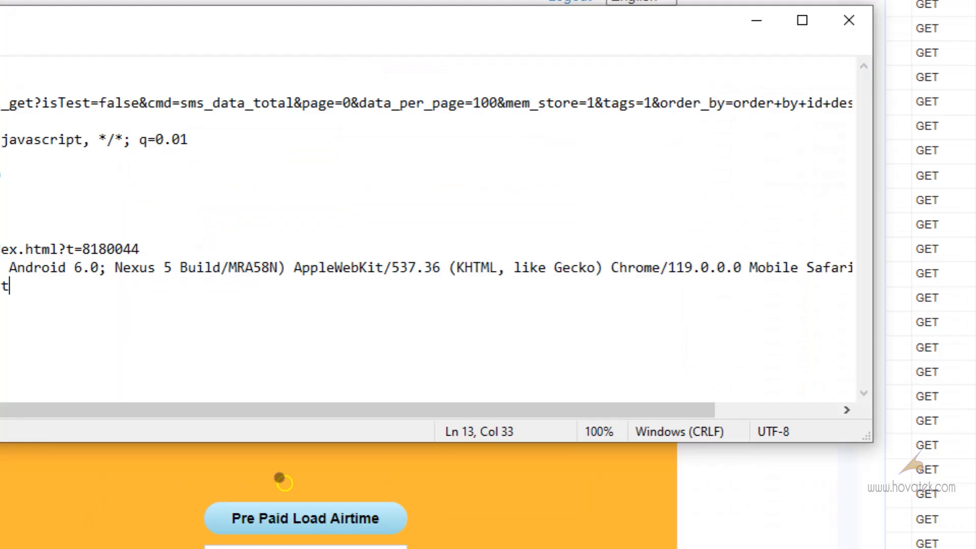
left_click(221, 103)
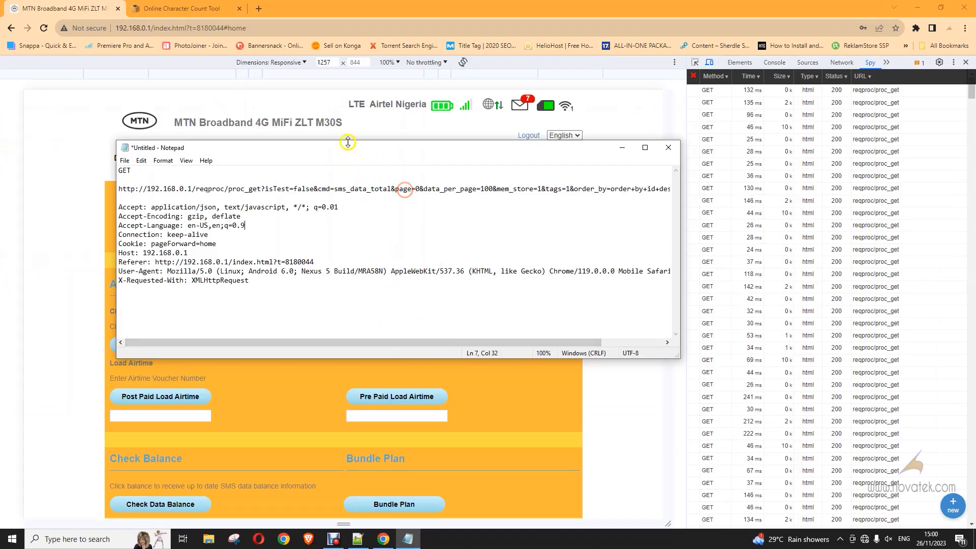
left_click_drag(347, 148, 391, 190)
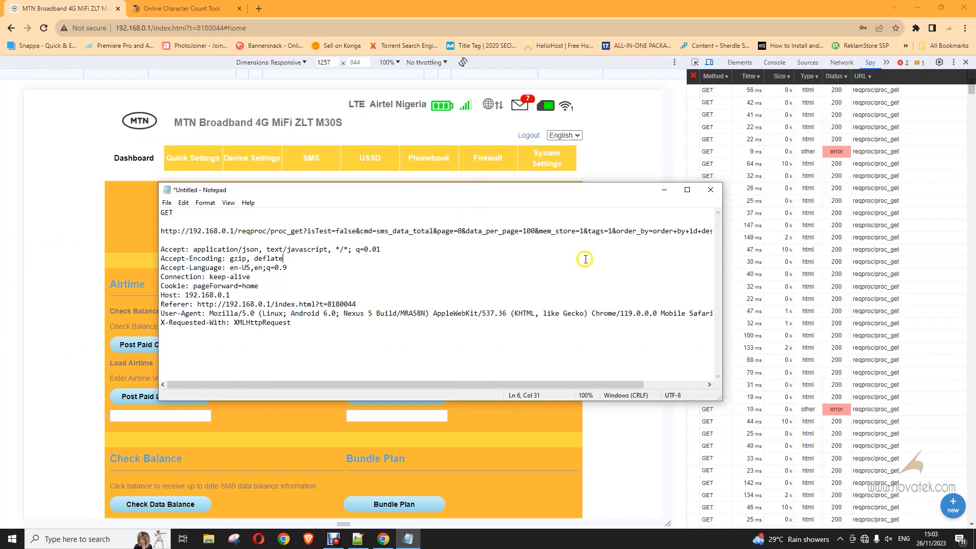
mouse_move(627, 316)
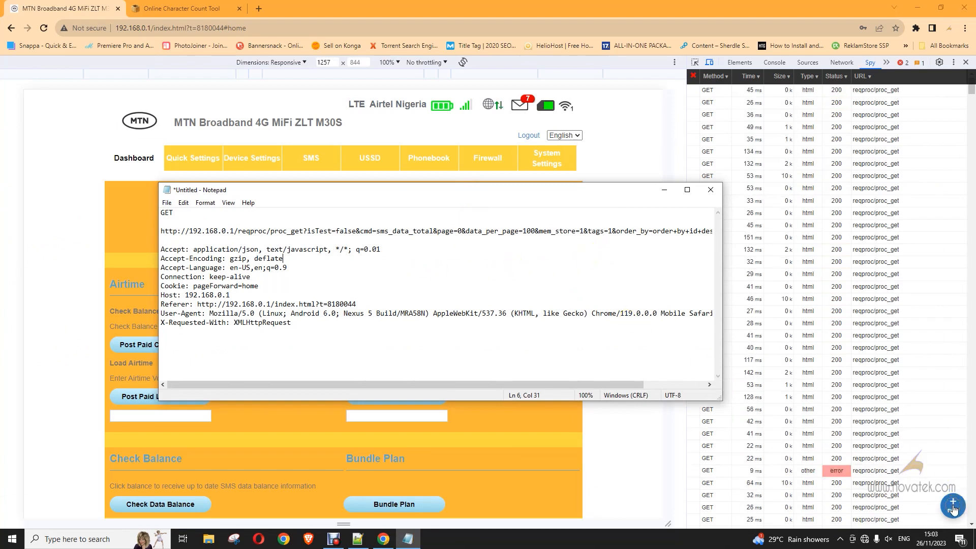
Compose a GET proc_get request with the copied URL and headers and send it to receive the SMS list
left_click(711, 189)
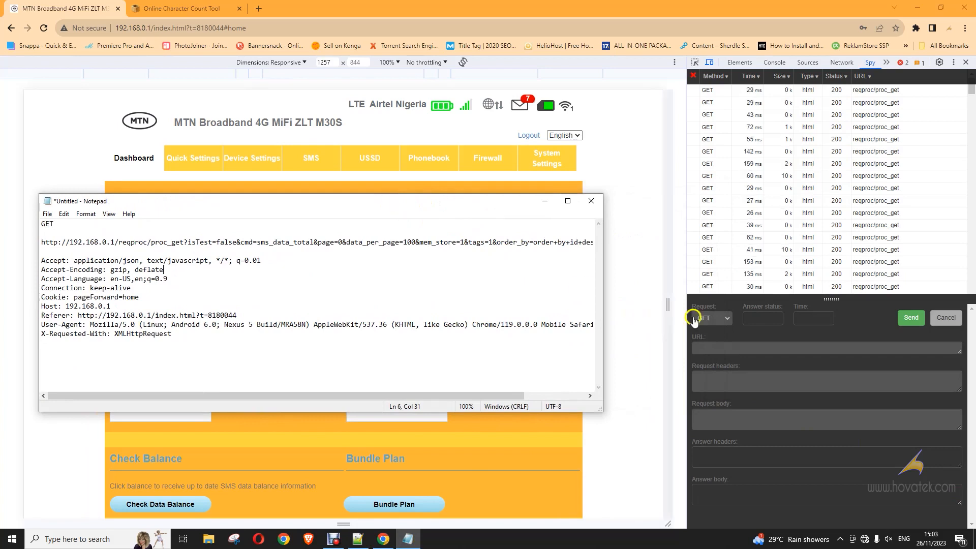
left_click(591, 201)
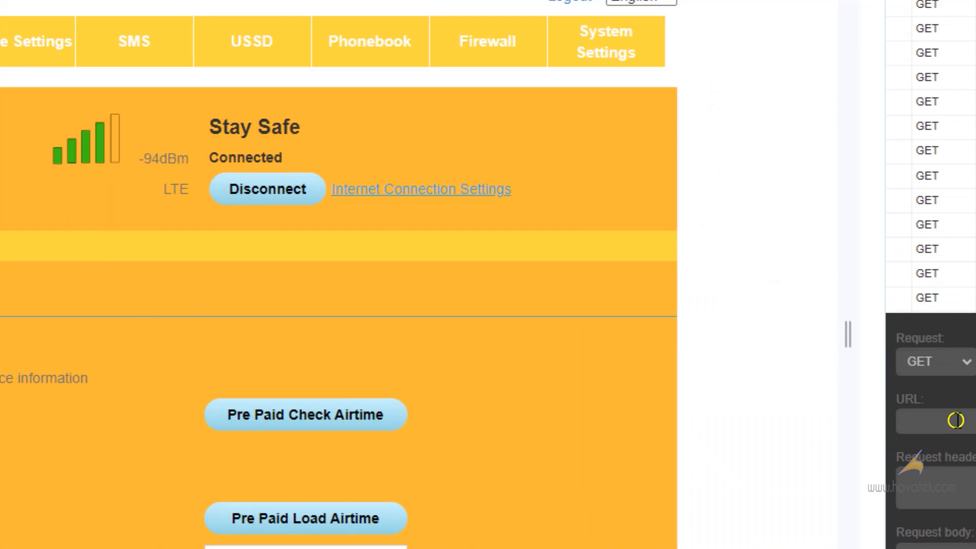
left_click(928, 421)
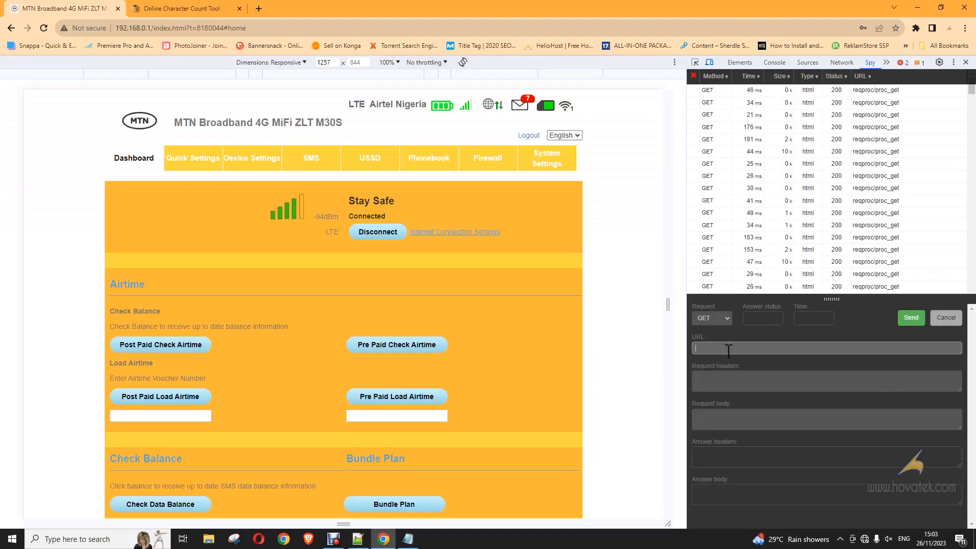
left_click(407, 539)
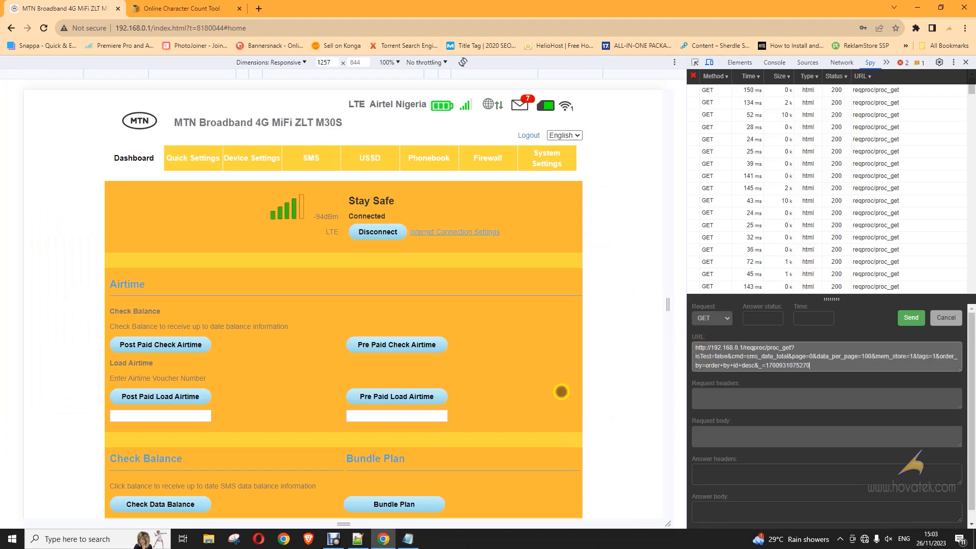
left_click(412, 539)
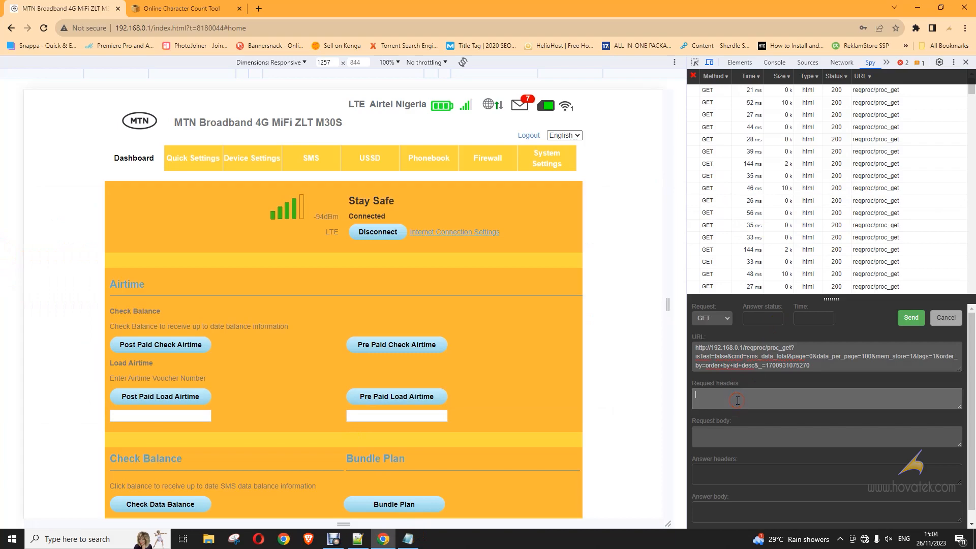
left_click(911, 317)
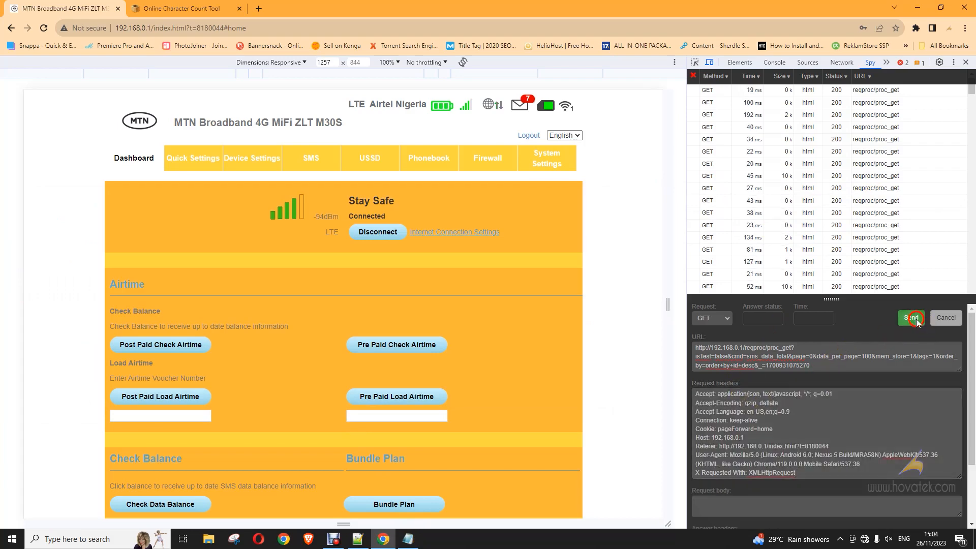
left_click(910, 318)
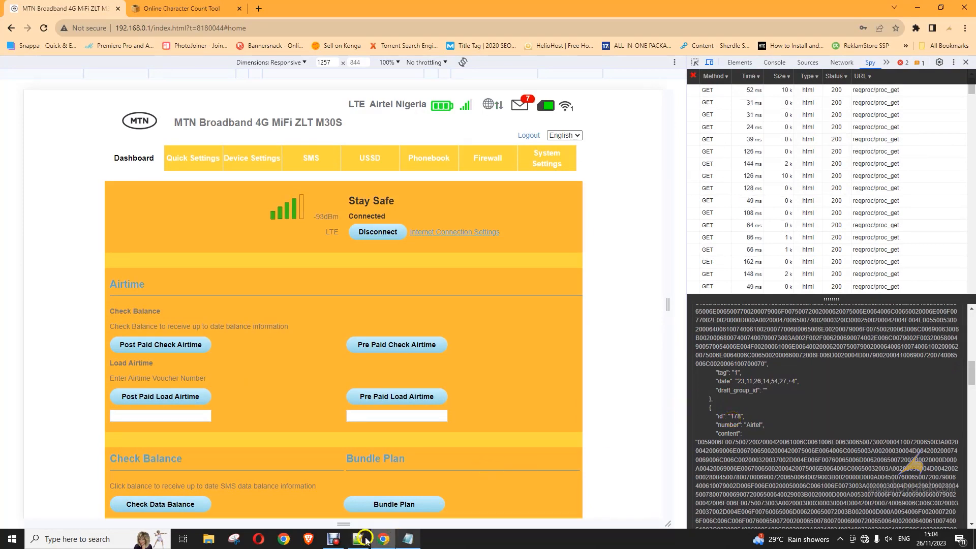
left_click(357, 539)
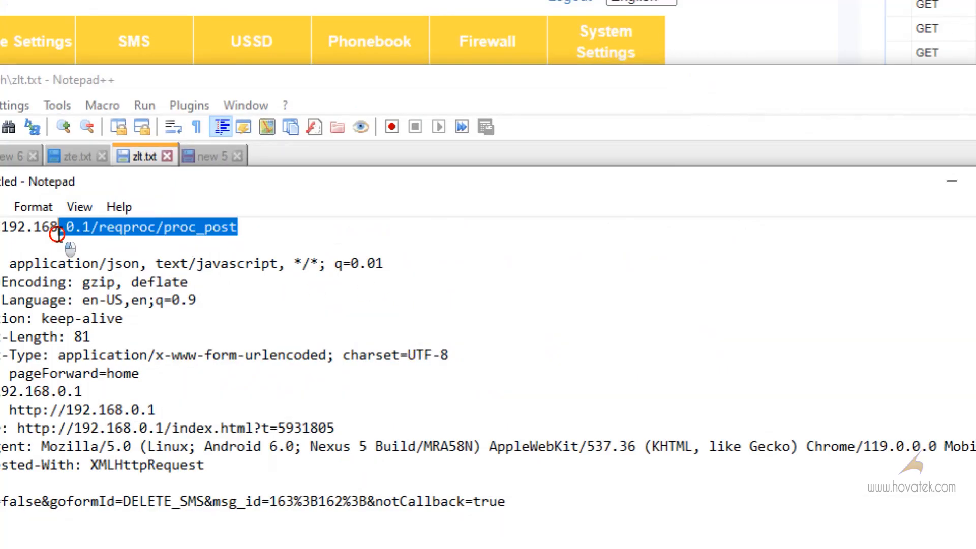
left_click(208, 465)
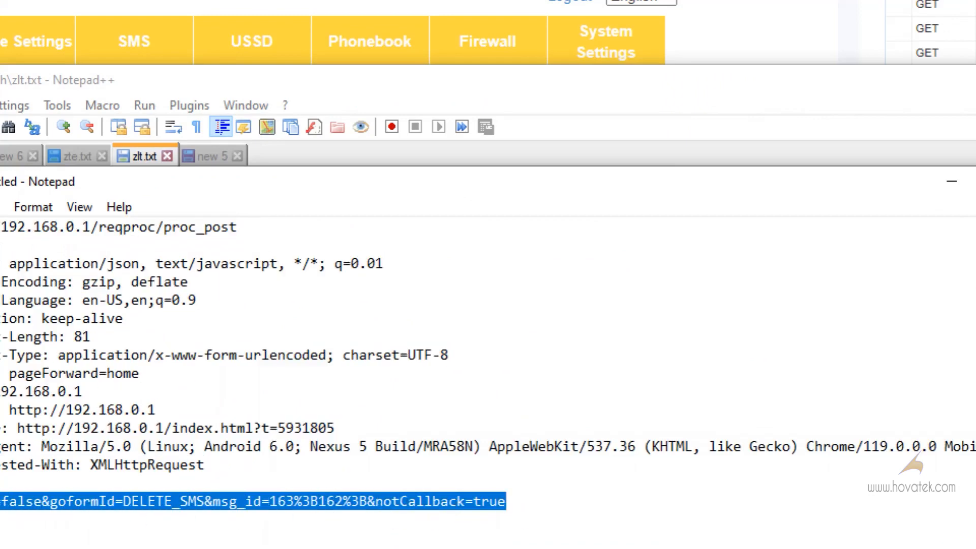
left_click(268, 502)
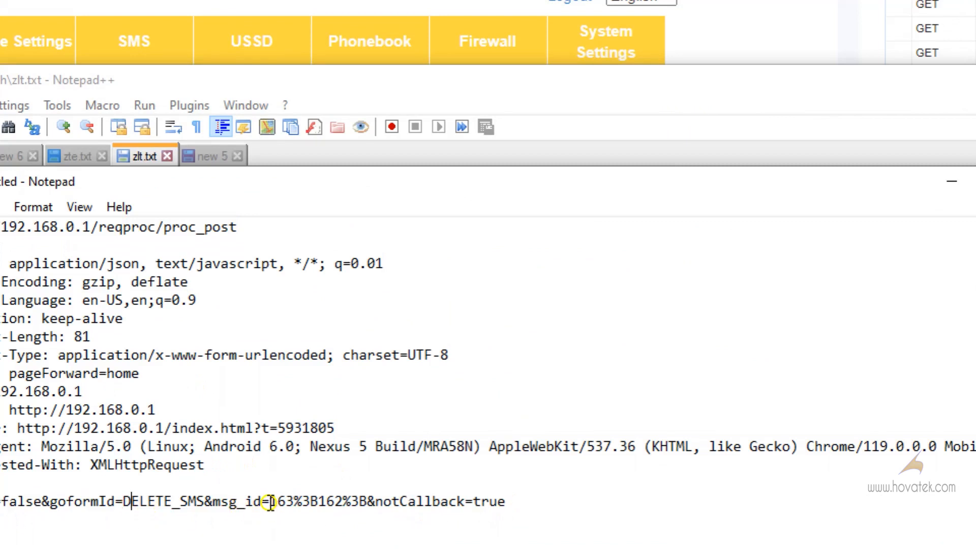
double_click(231, 502)
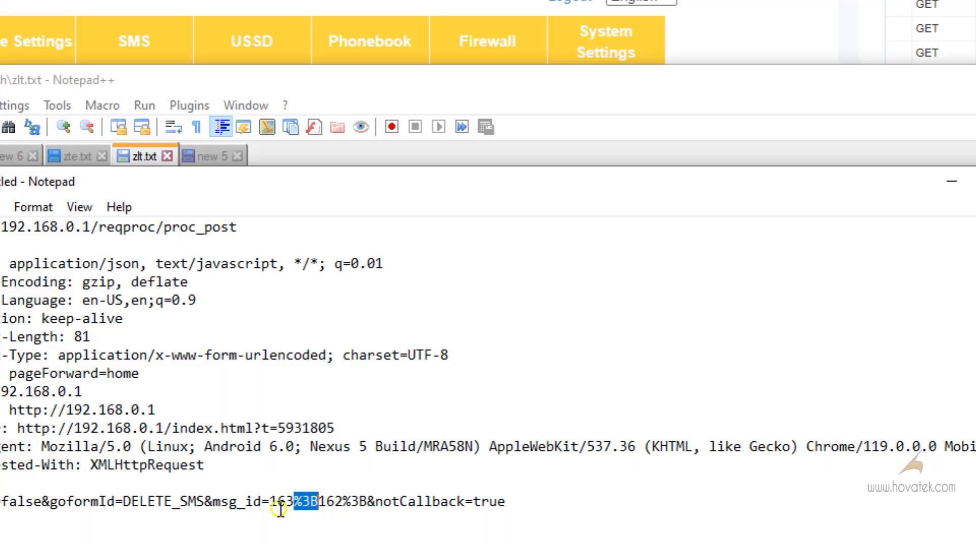
mouse_move(326, 505)
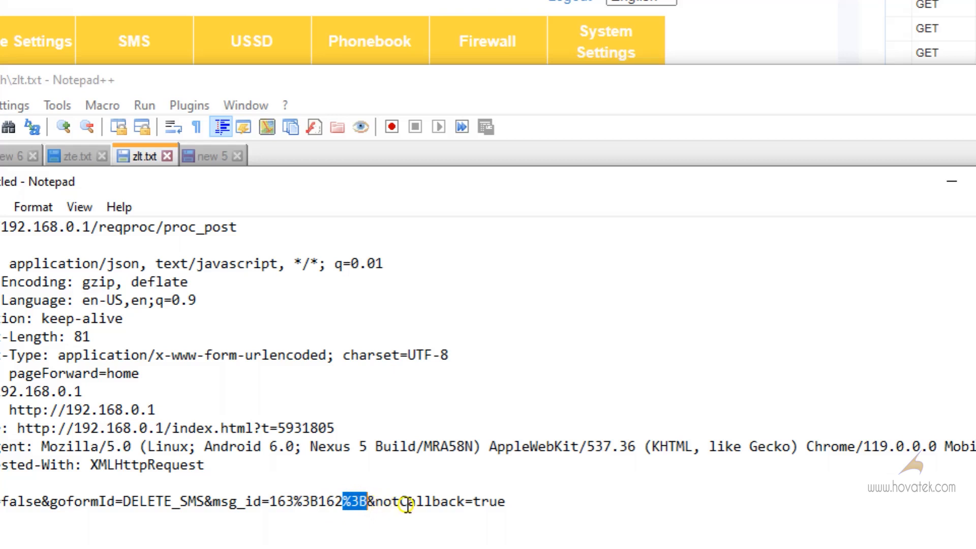
mouse_move(476, 510)
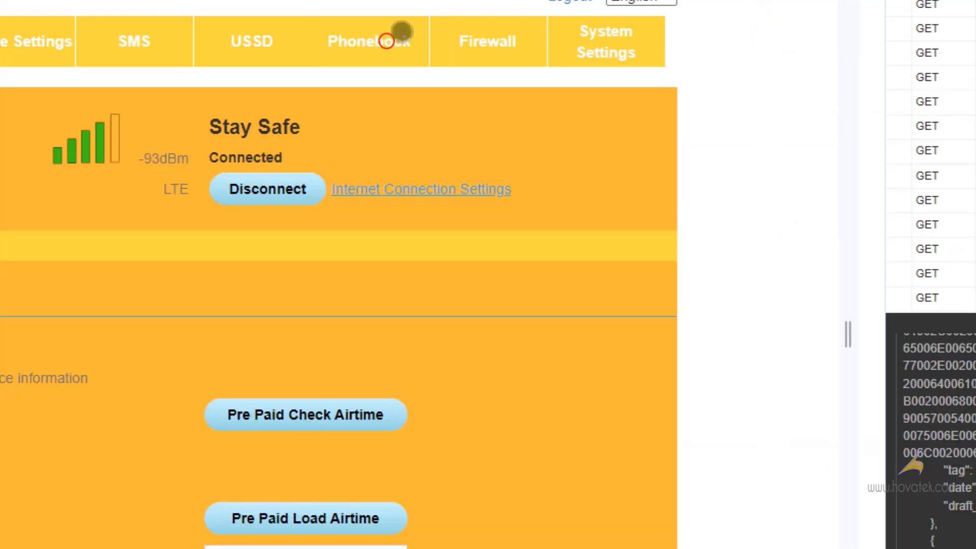
Delete the Hovatek1 contact from the Phonebook and view the POST request it produced
left_click(369, 40)
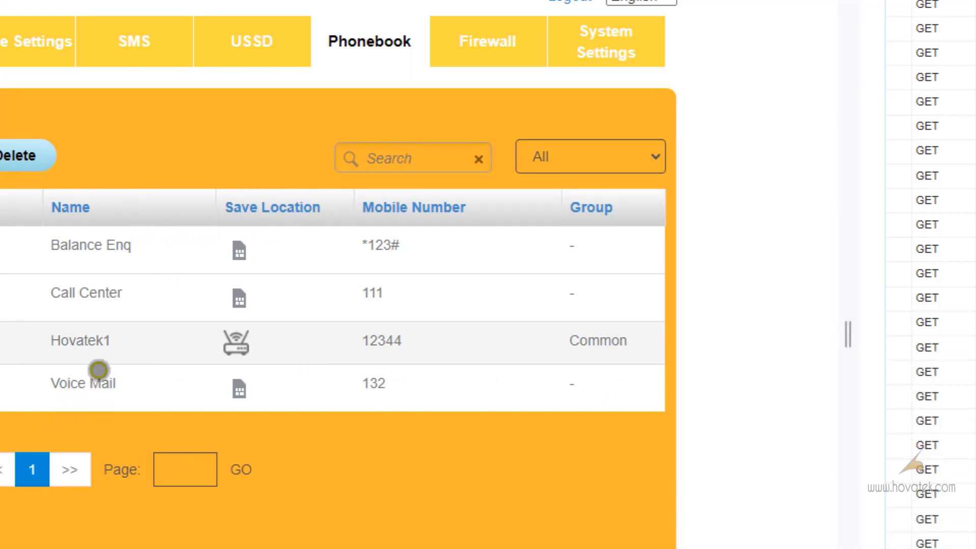
left_click(17, 155)
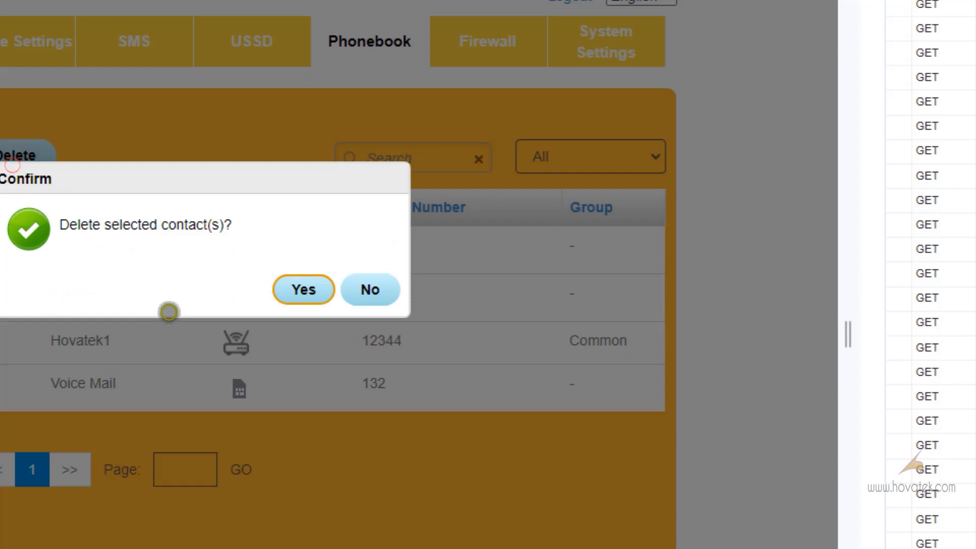
left_click(303, 289)
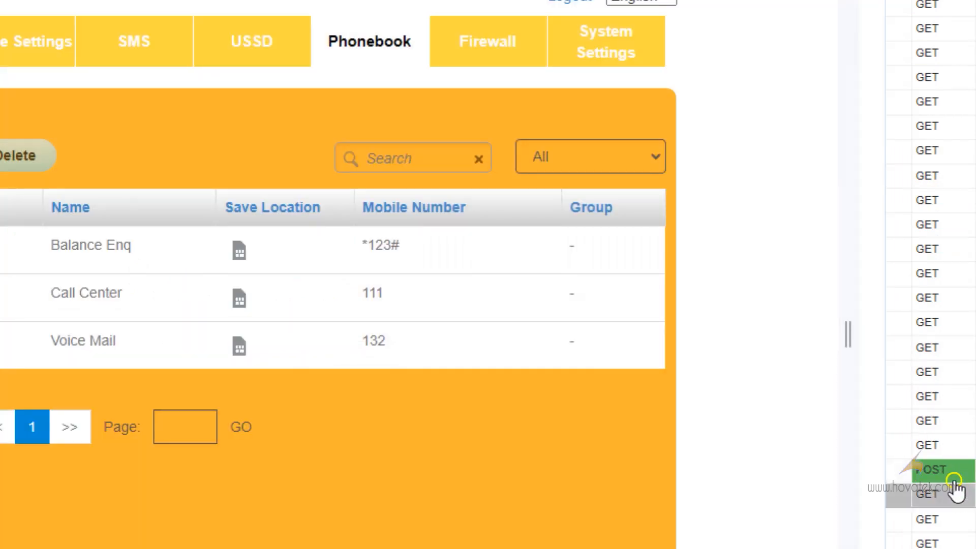
left_click(933, 469)
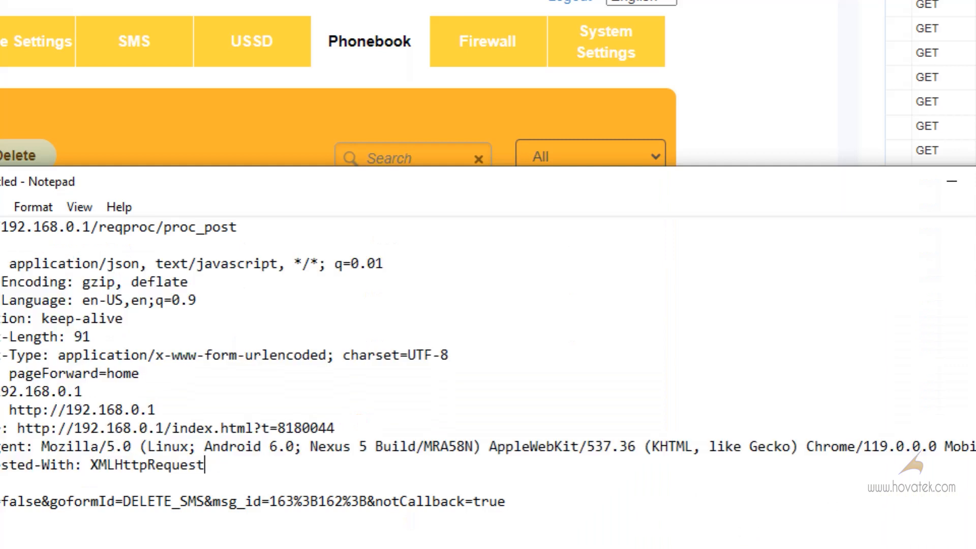
Highlight the Content-Length 91 header in Notepad, then bring up zlt.txt in Notepad++
double_click(44, 337)
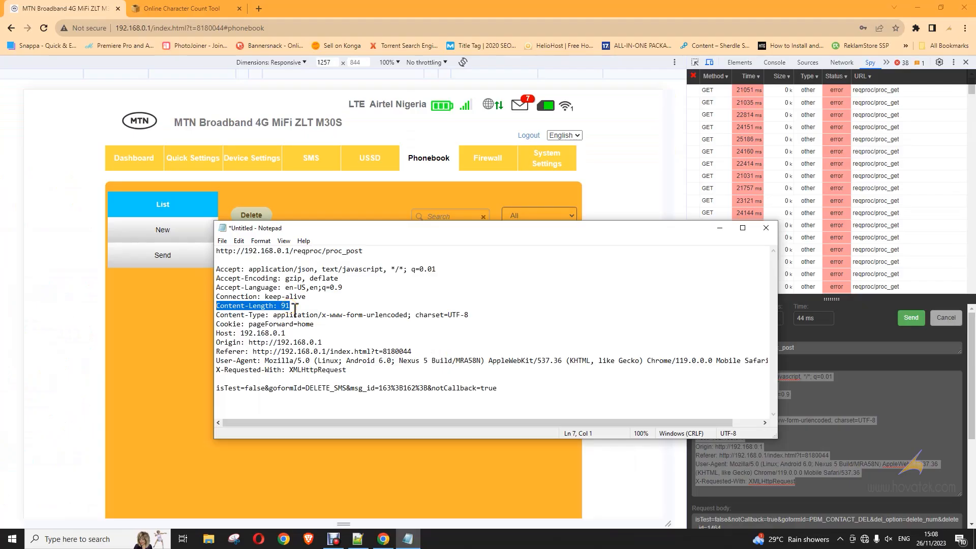
left_click(497, 388)
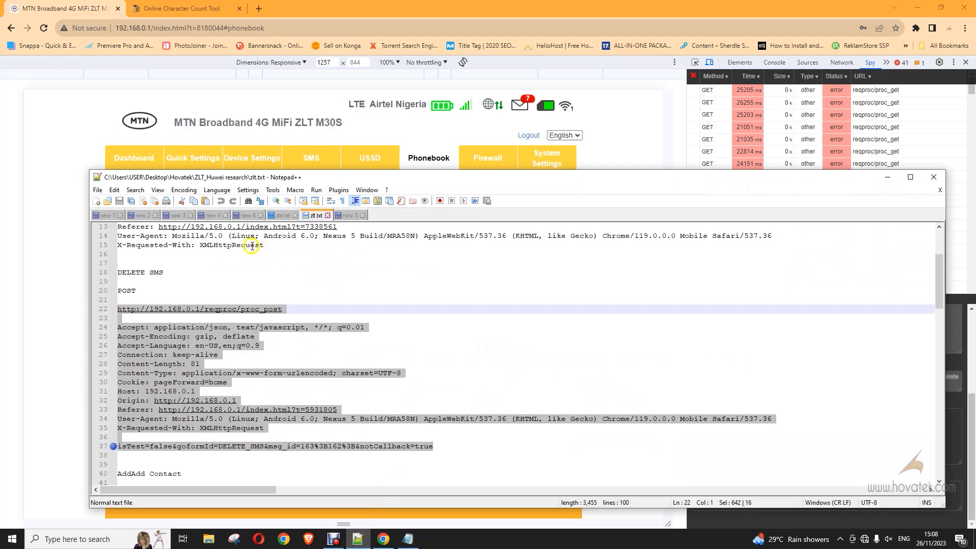
Select the line 5 proc_get URL in zlt.txt and return to Chrome's dashboard
scroll("up", 3)
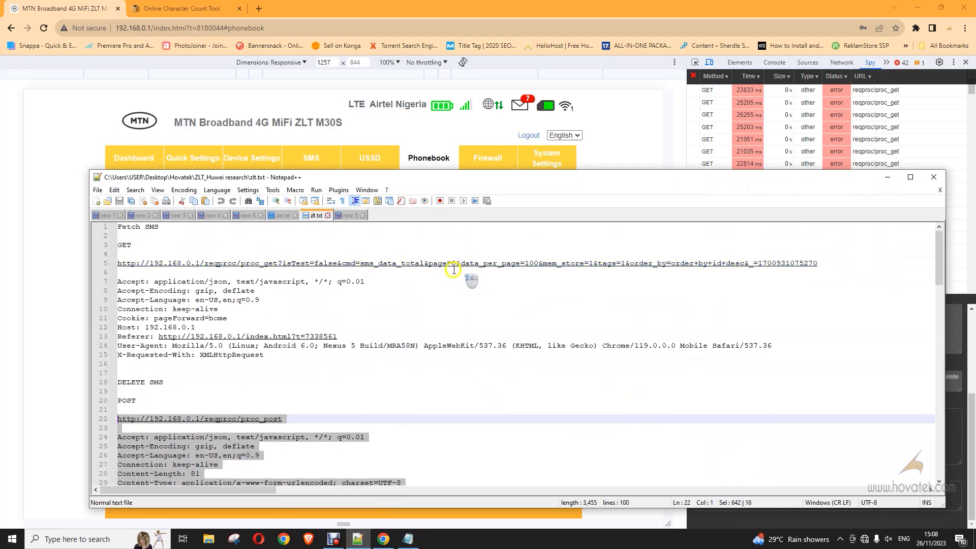
left_click(273, 270)
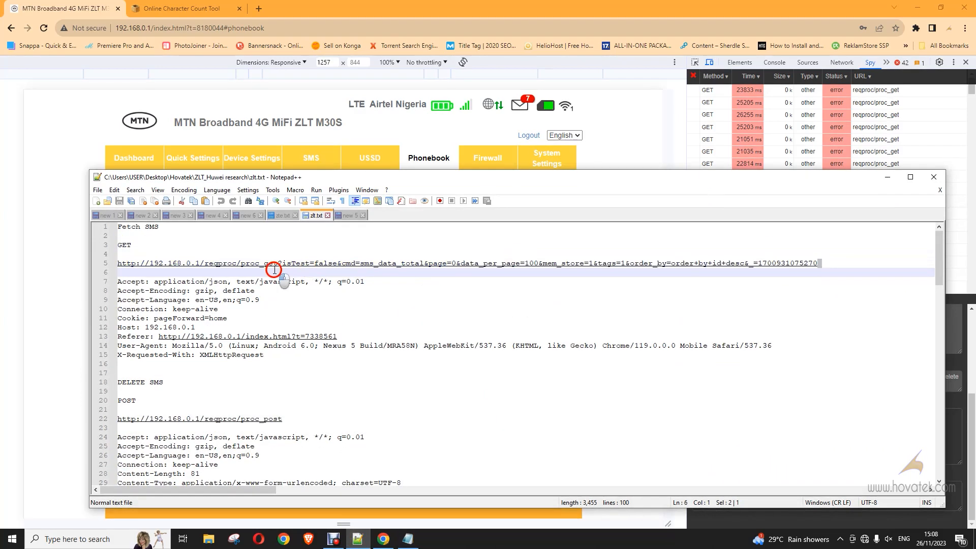
left_click(274, 262)
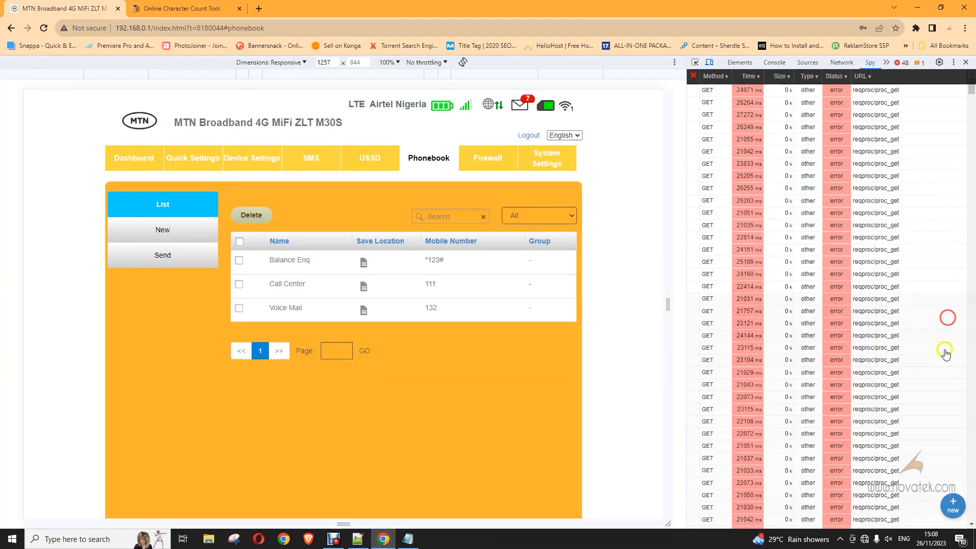
Start a blank WebSpy request holding the proc_get URL after checking the Wi-Fi connection
left_click(952, 506)
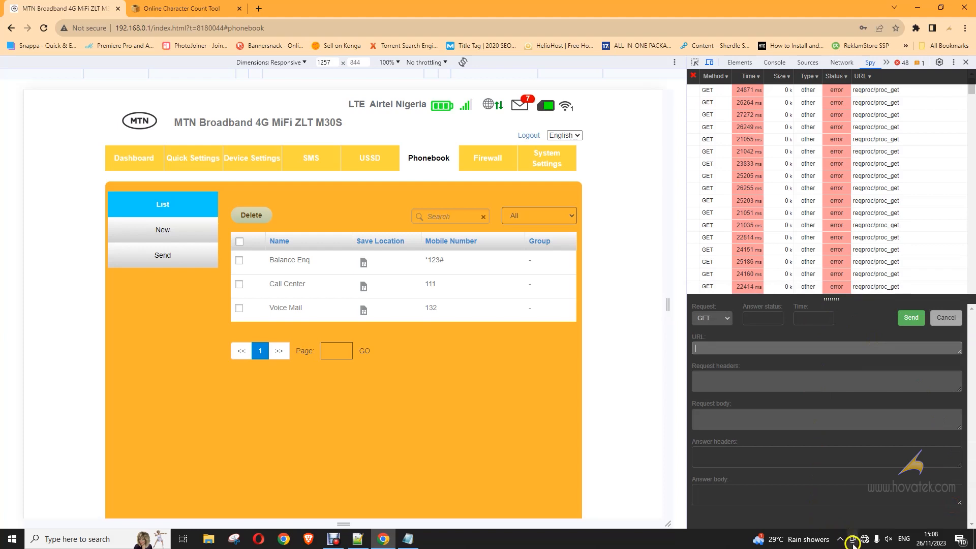
left_click(856, 539)
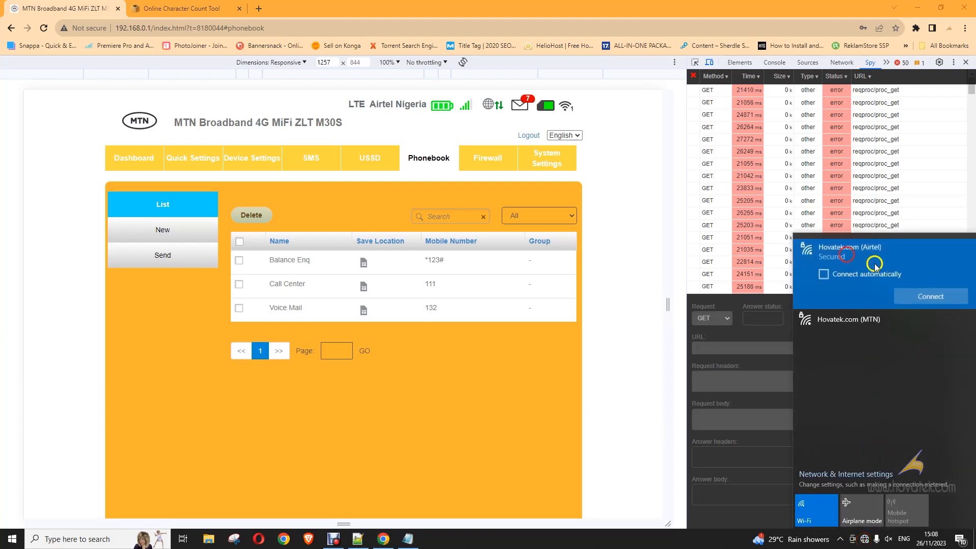
left_click(931, 296)
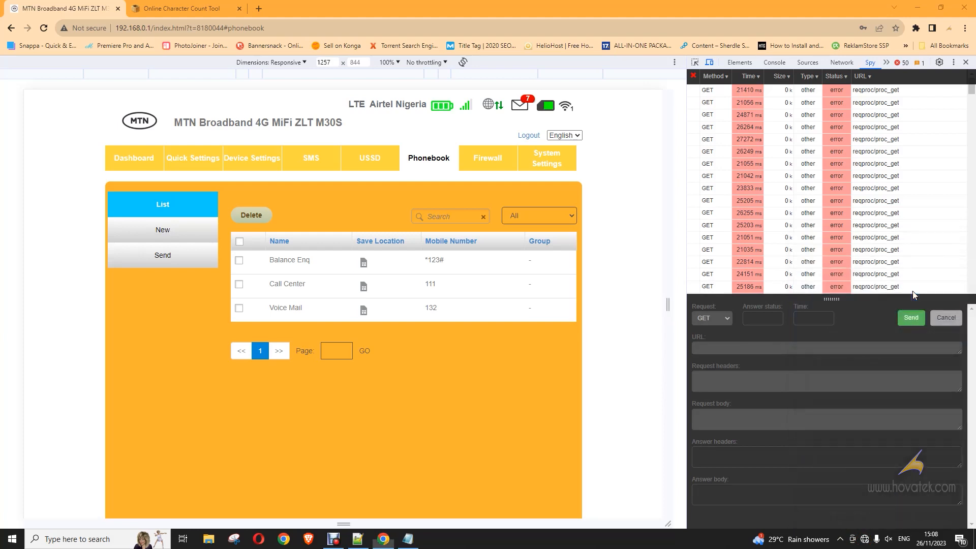
left_click(181, 8)
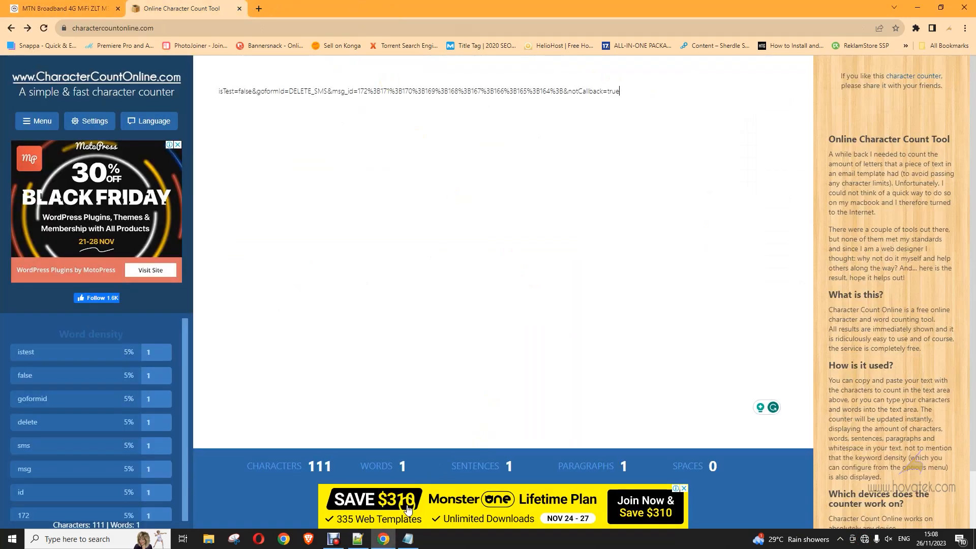
left_click(59, 8)
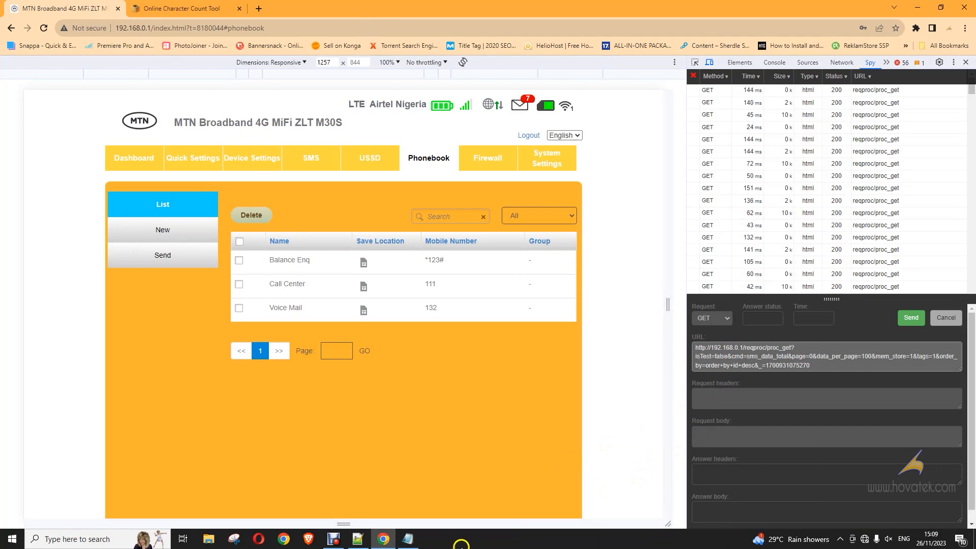
Send the Fetch SMS request and read the newest message id 179 in the answer body
left_click(406, 539)
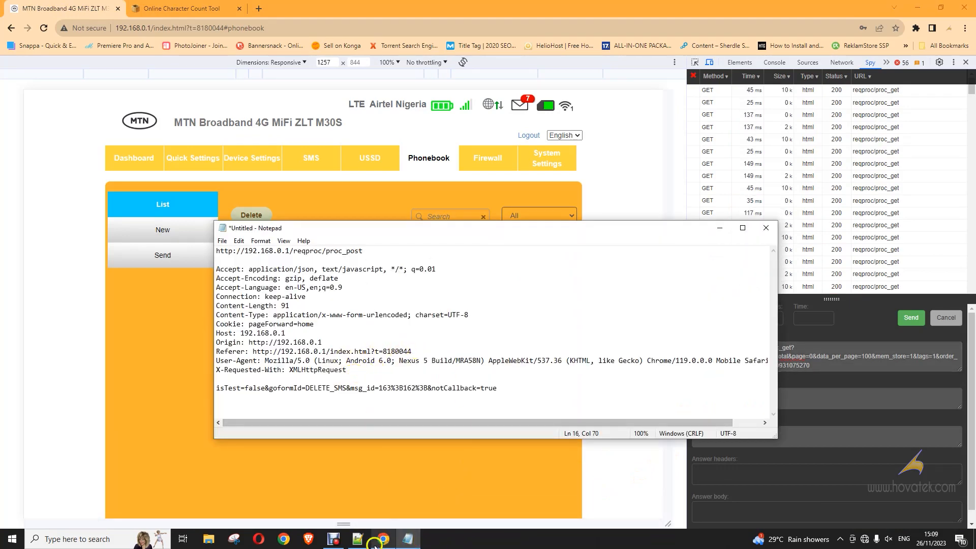
left_click(356, 539)
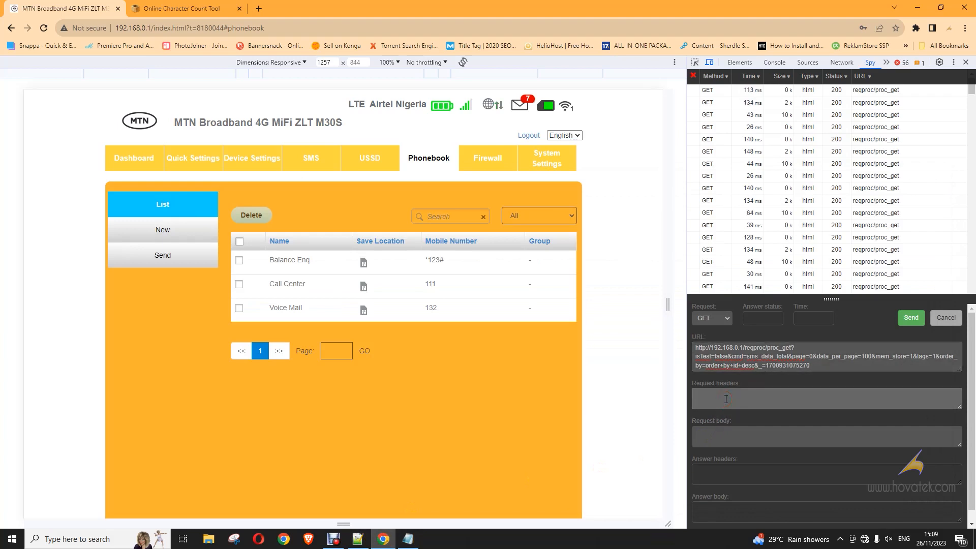
left_click(909, 317)
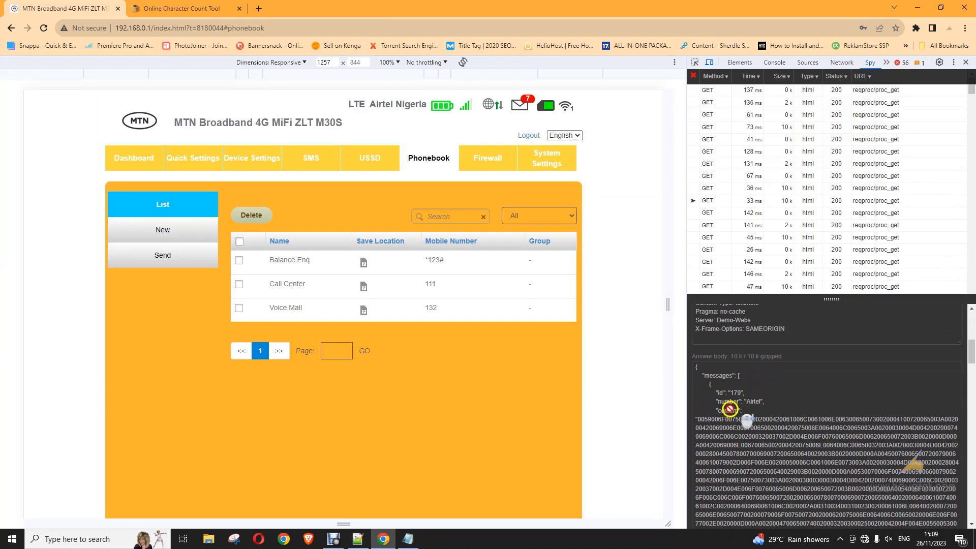
left_click(406, 539)
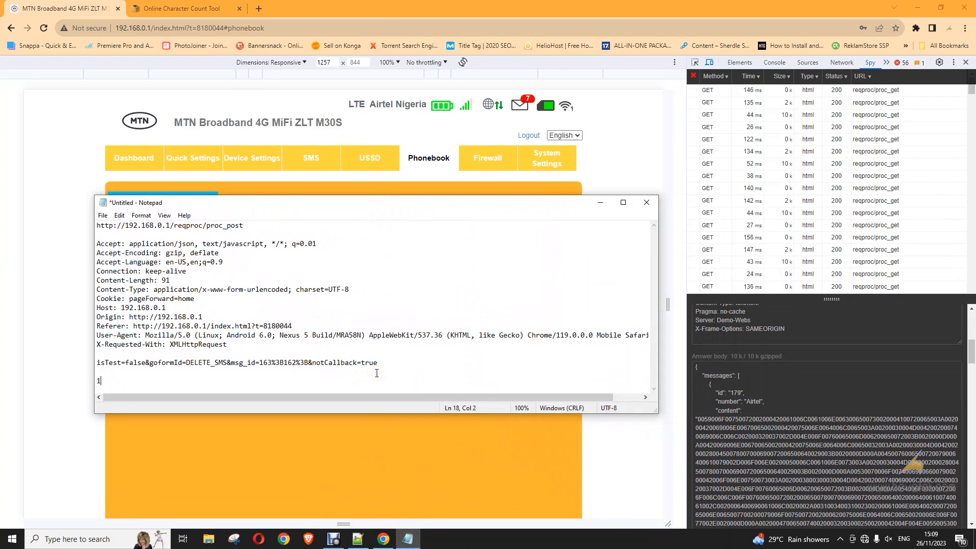
Start a new line listing IDs 179, 178, 177 and 176 joined by %3B
type("79")
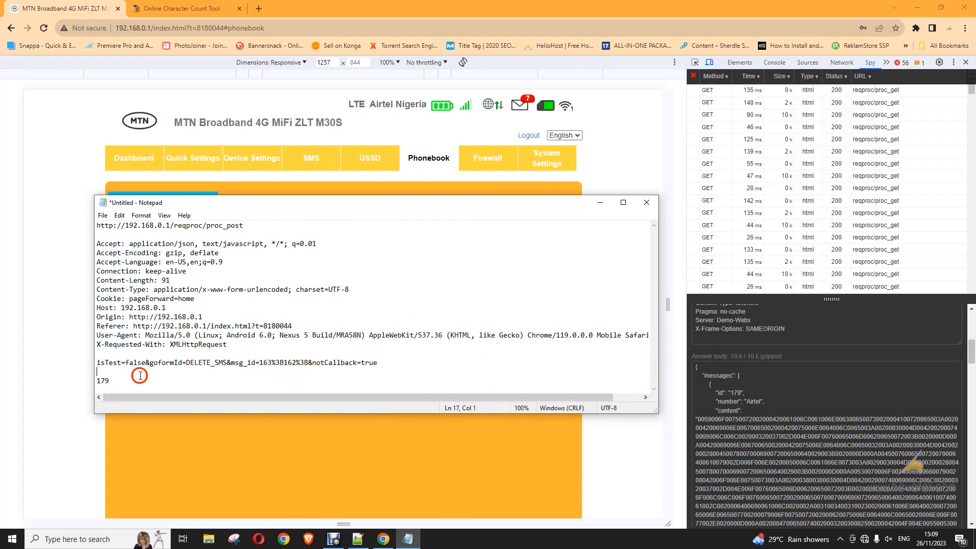
type("%3B")
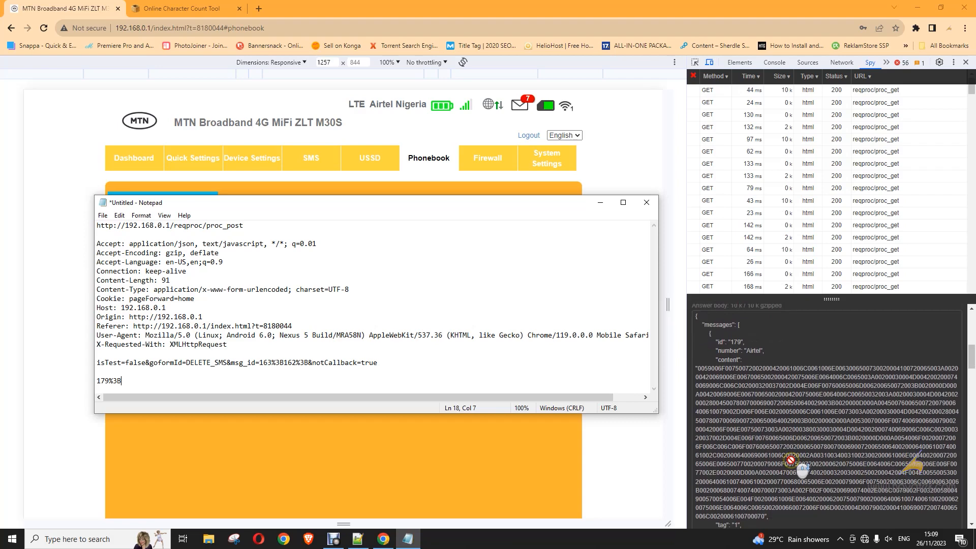
scroll("down", 3)
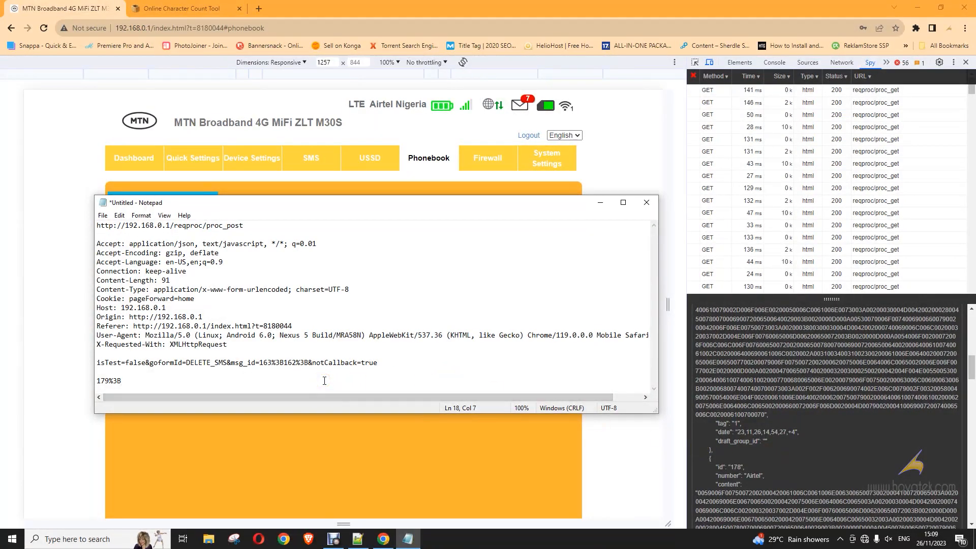
type("178%3B")
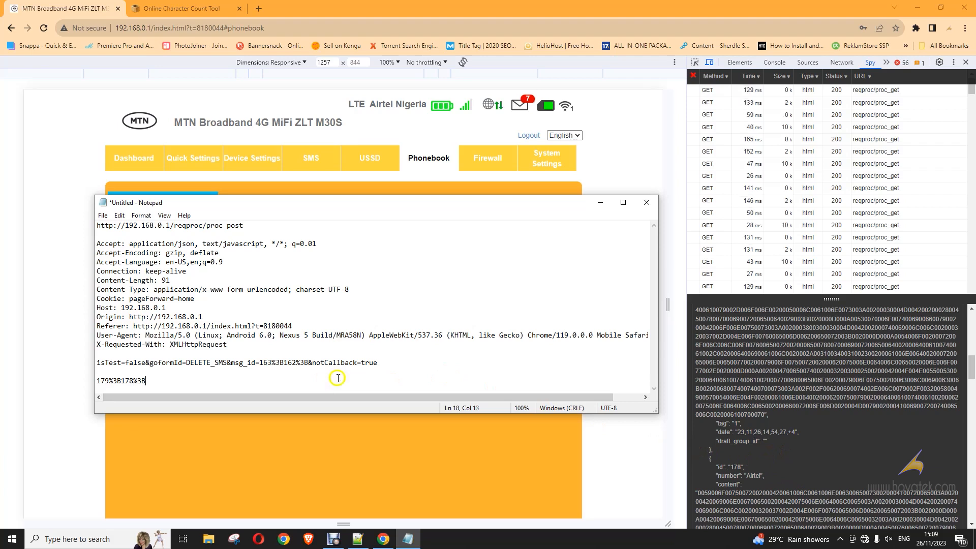
scroll("down", 3)
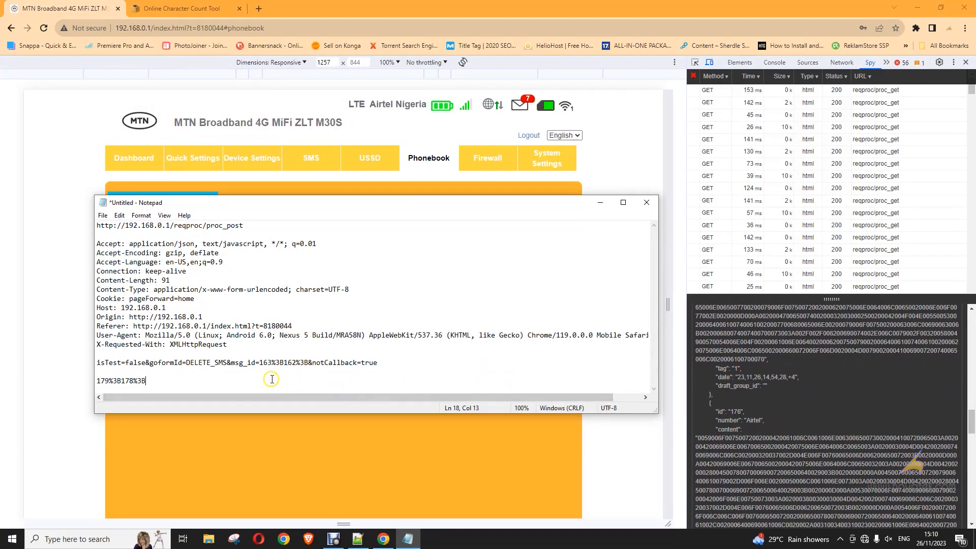
type("177")
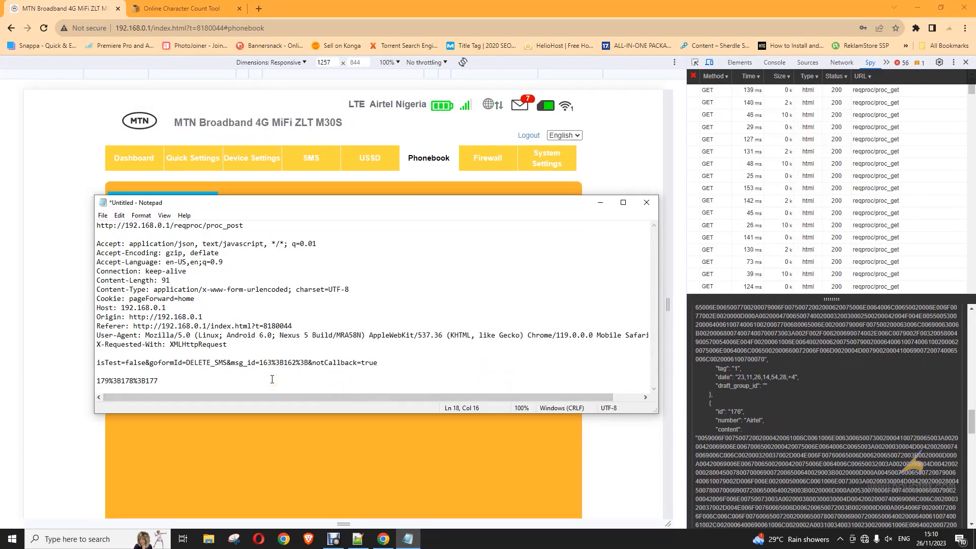
type("%3B176")
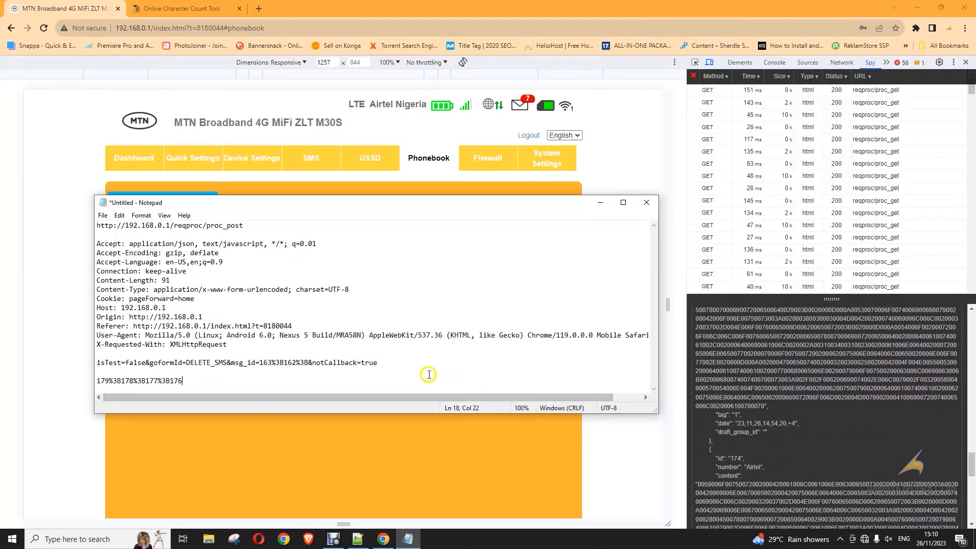
Extend the ID line at its end with 174 and 173, each separated by %3B
triple_click(139, 380)
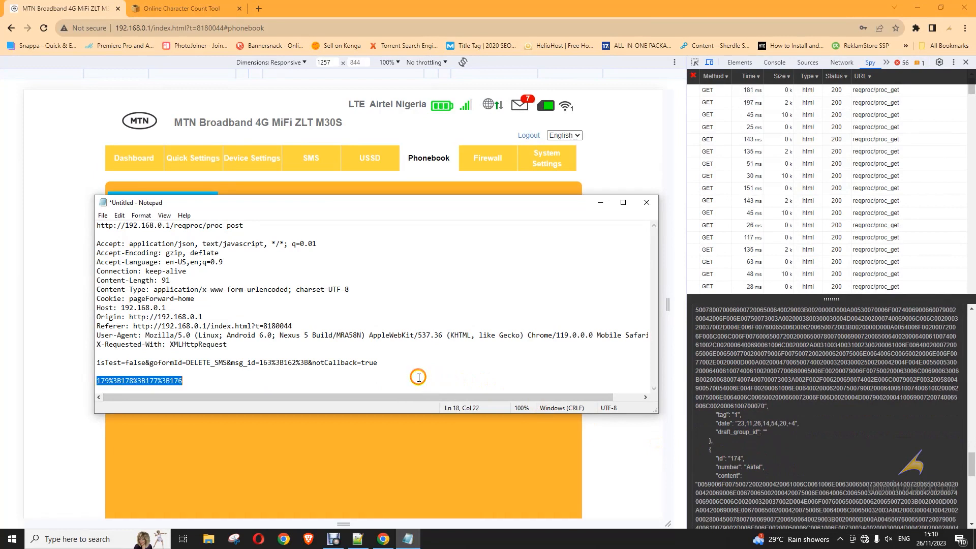
left_click(417, 377)
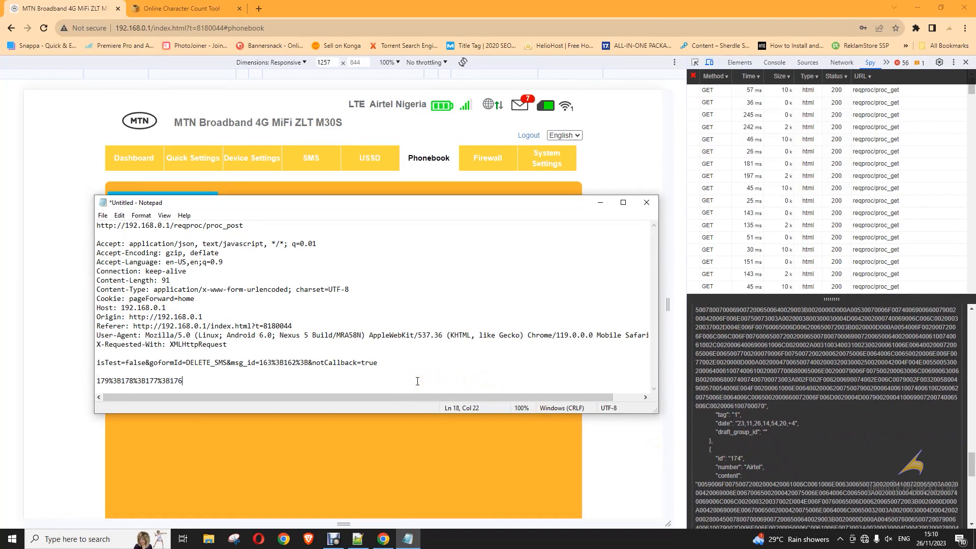
type("%3B175%3B17")
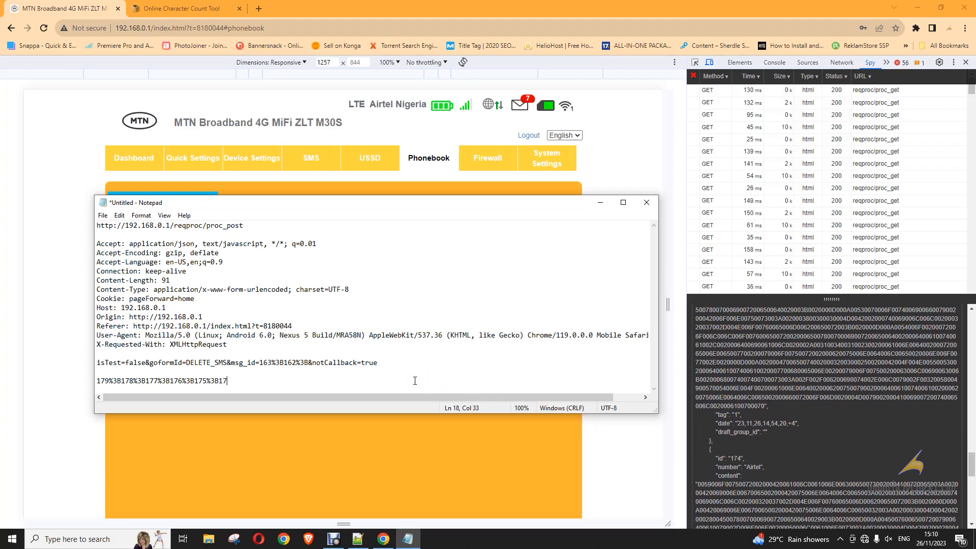
type("4")
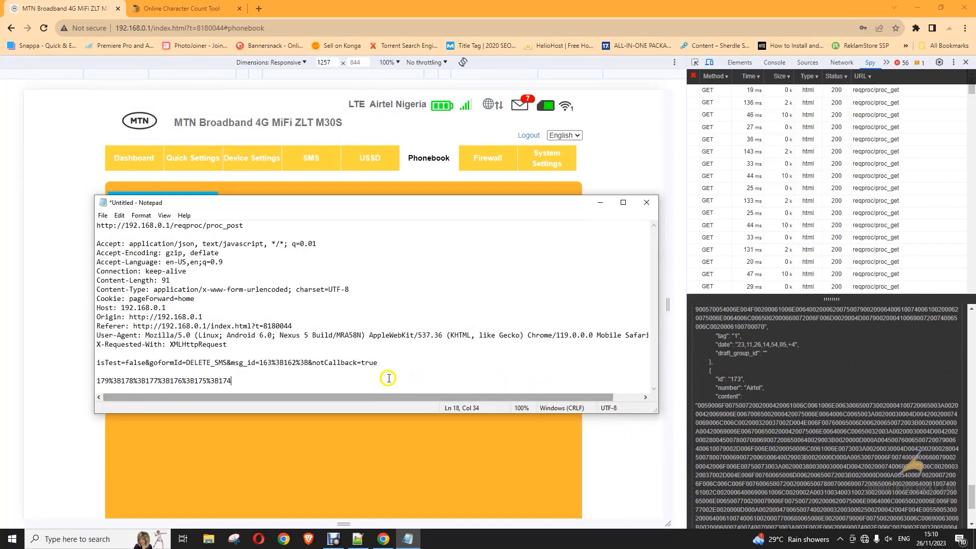
type("%3B")
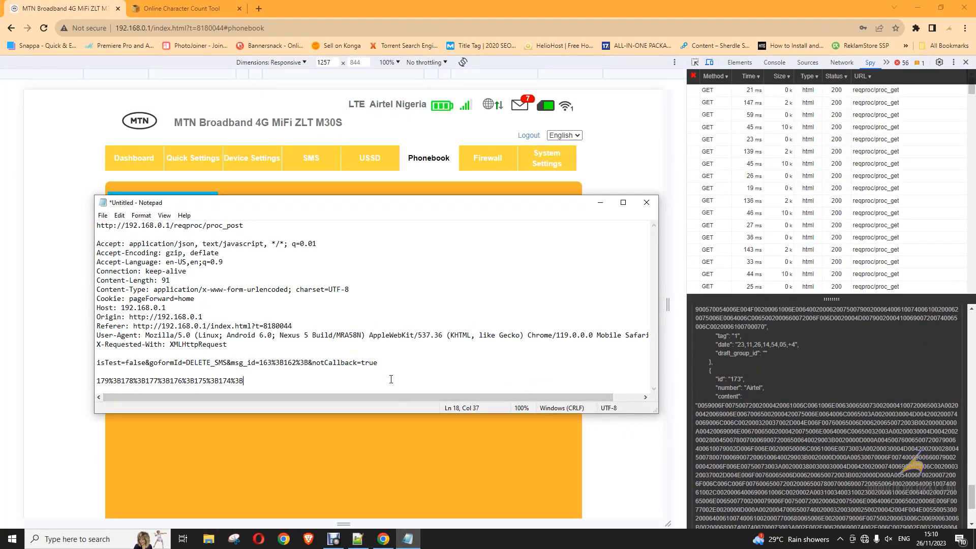
type("1")
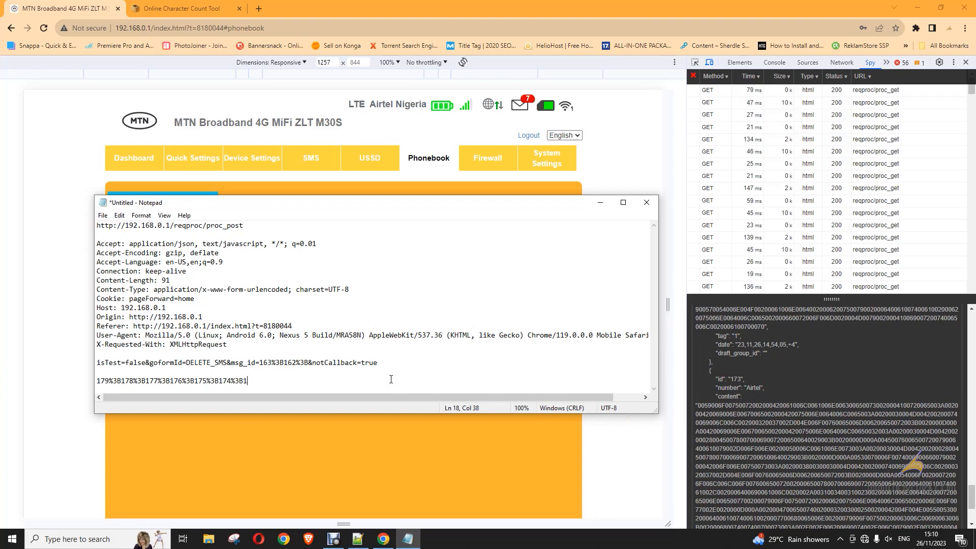
type("73")
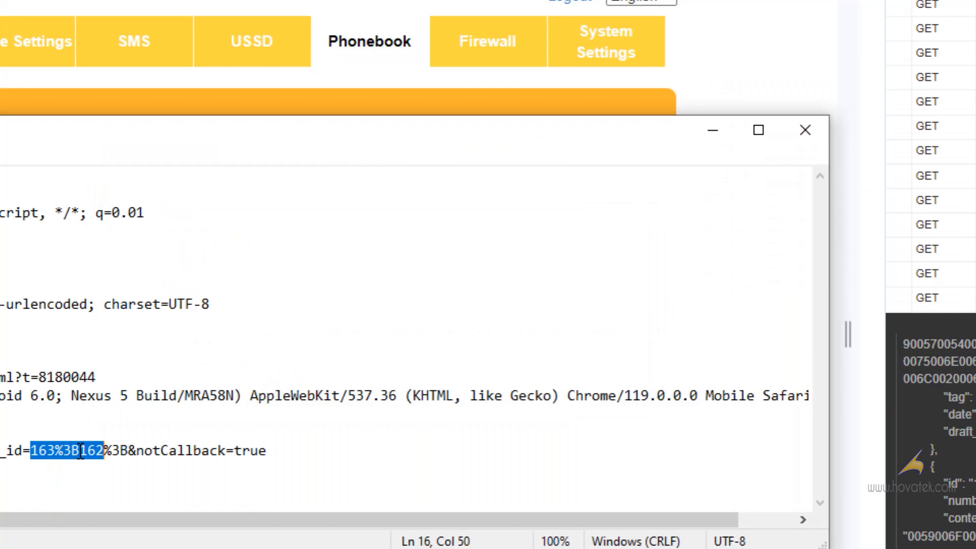
Replace the body's msg_id value with 179%3B178%3B177%3B176%3B175%3B174%3B173%3B
type("179%3B178%3B177%3B176%3B175%3B174%3B173%3B")
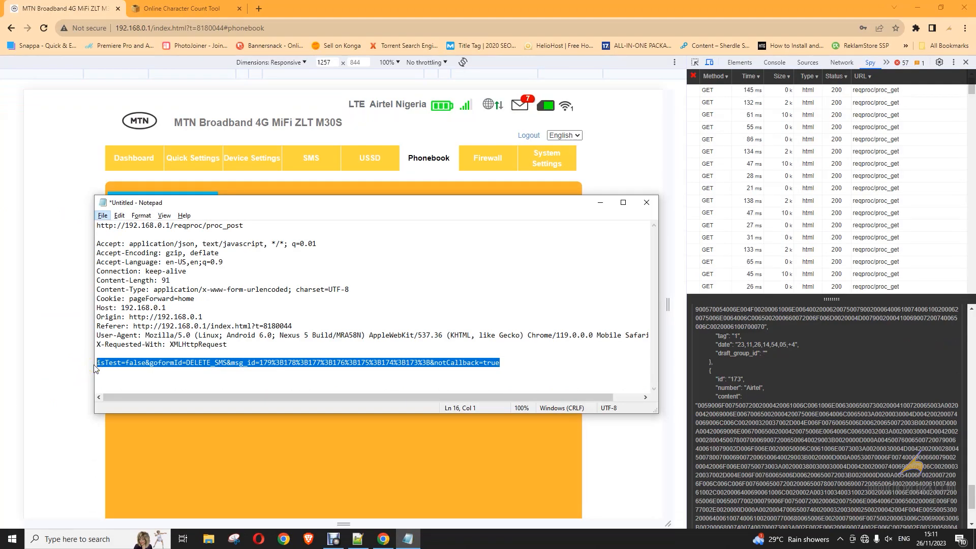
mouse_move(322, 389)
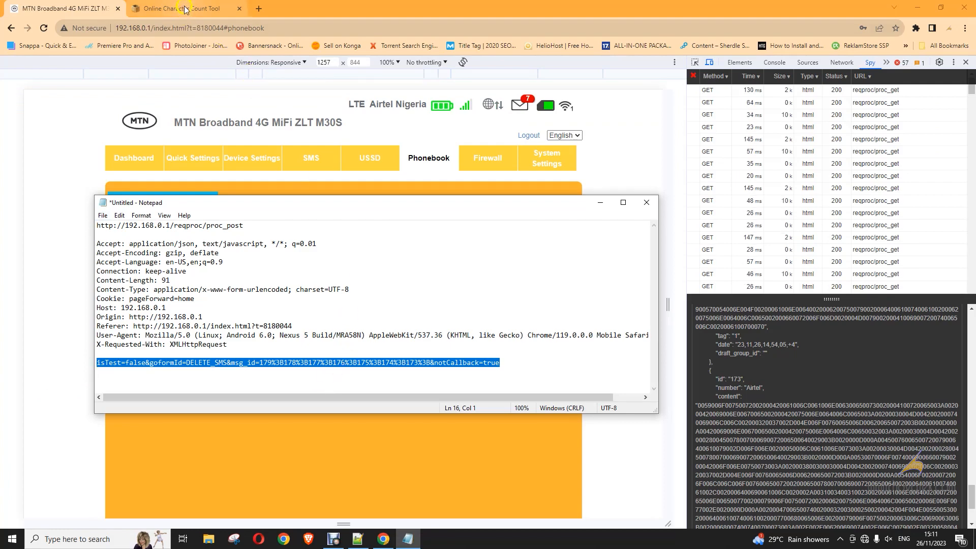
Measure the edited body at 99 characters in the counter, then start a blank WebSpy request
left_click(181, 8)
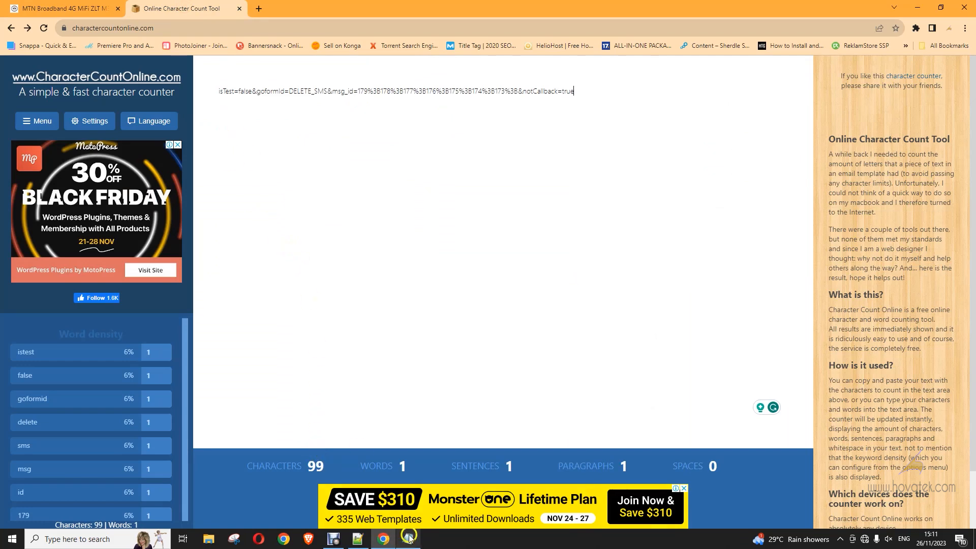
left_click(62, 9)
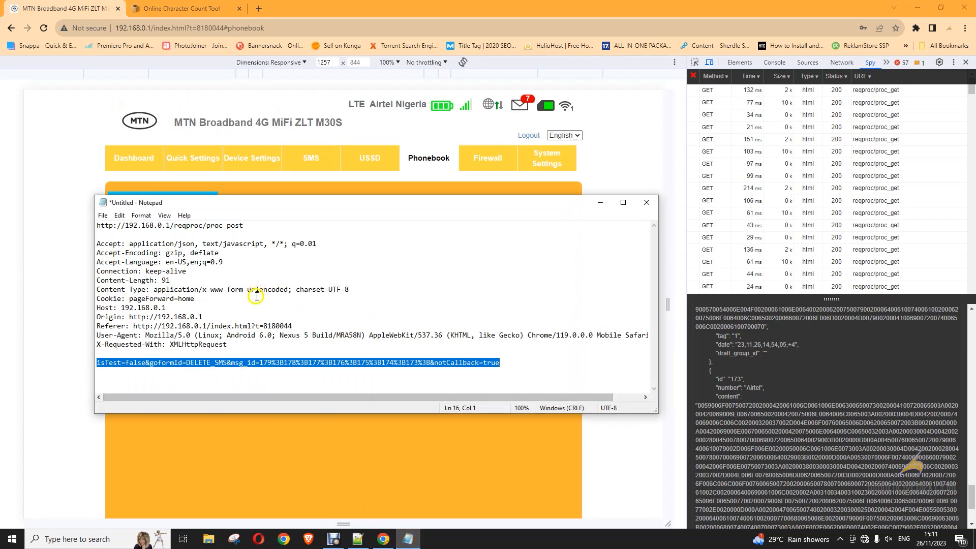
left_click(169, 279)
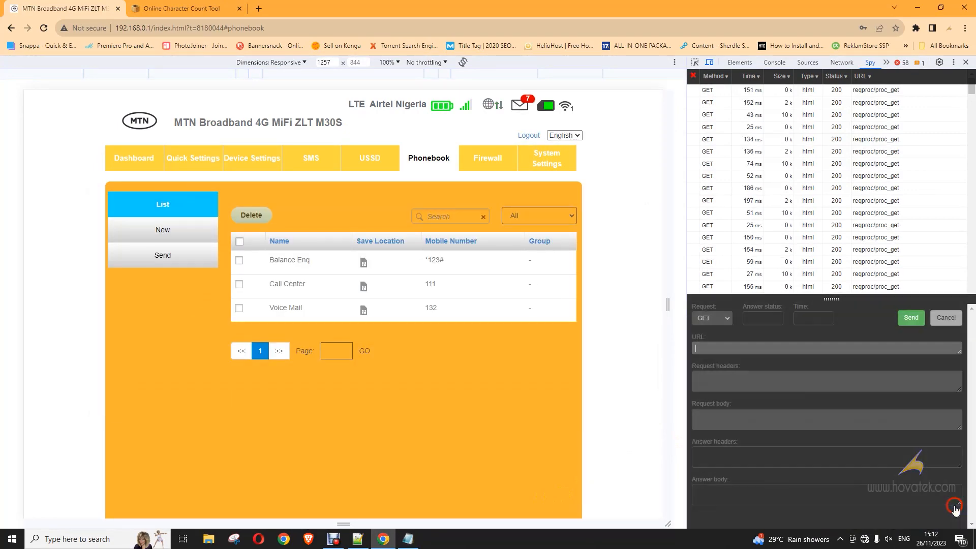
left_click(712, 317)
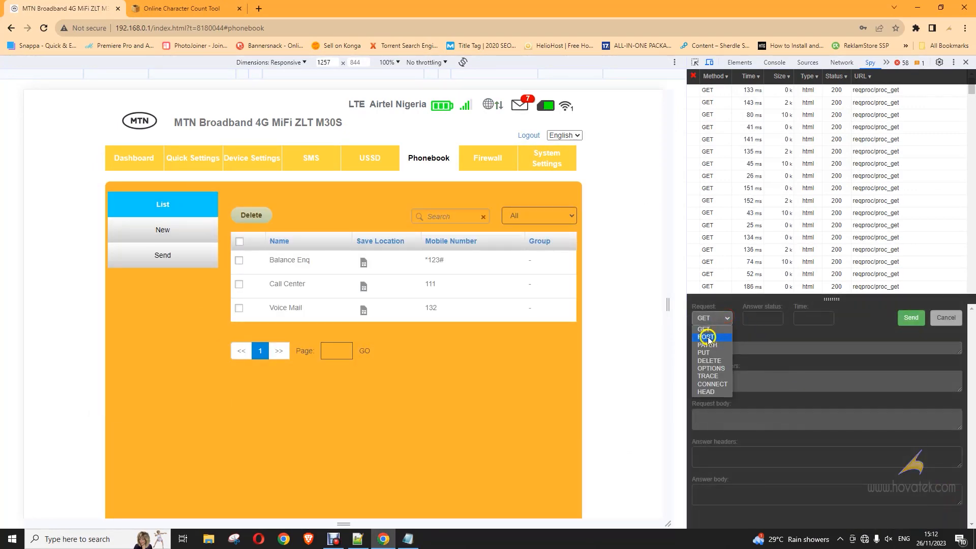
left_click(708, 337)
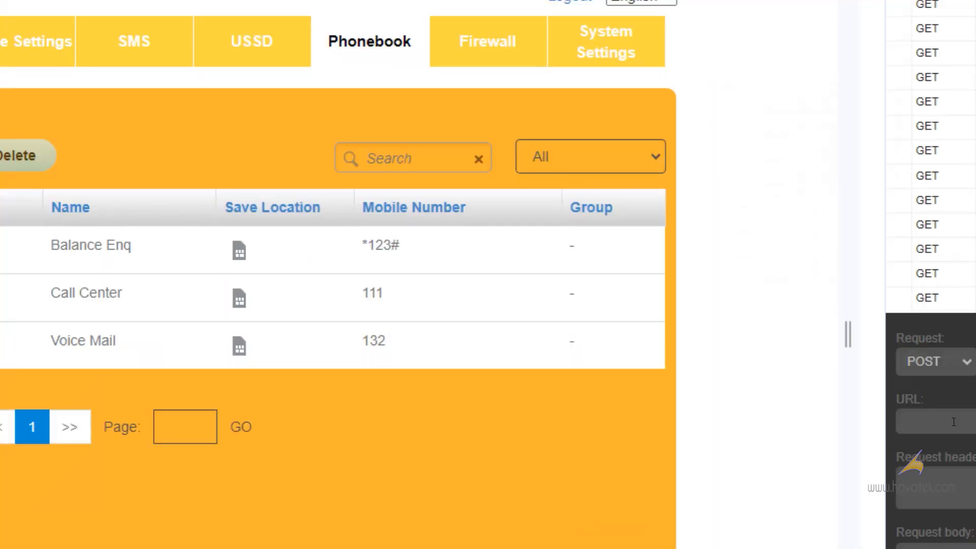
type("http://192.168.0.1/reqproc/proc_post")
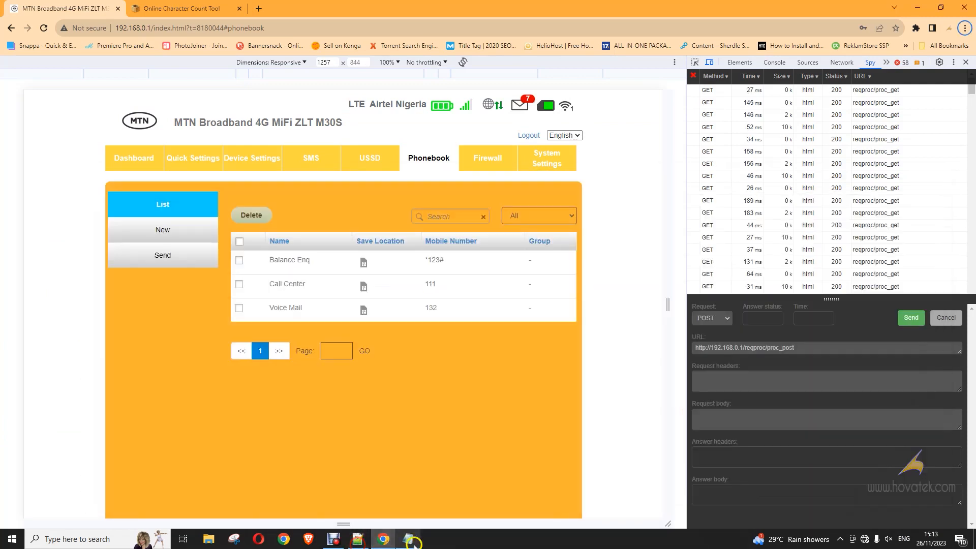
left_click(407, 539)
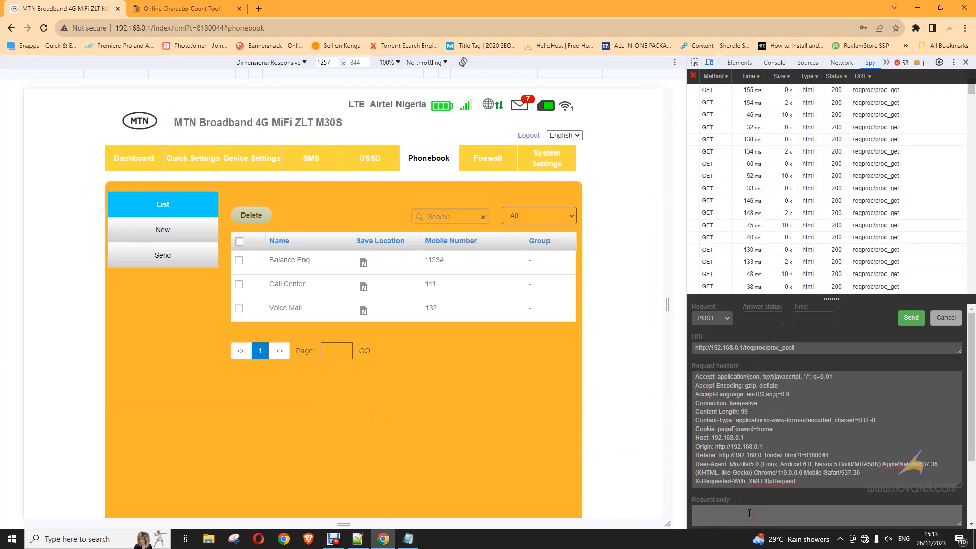
left_click(910, 317)
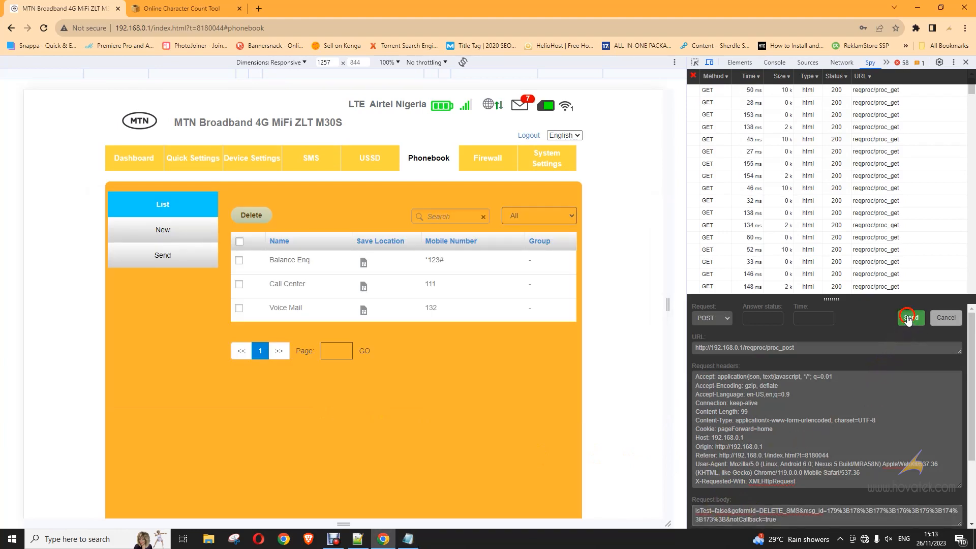
left_click(908, 317)
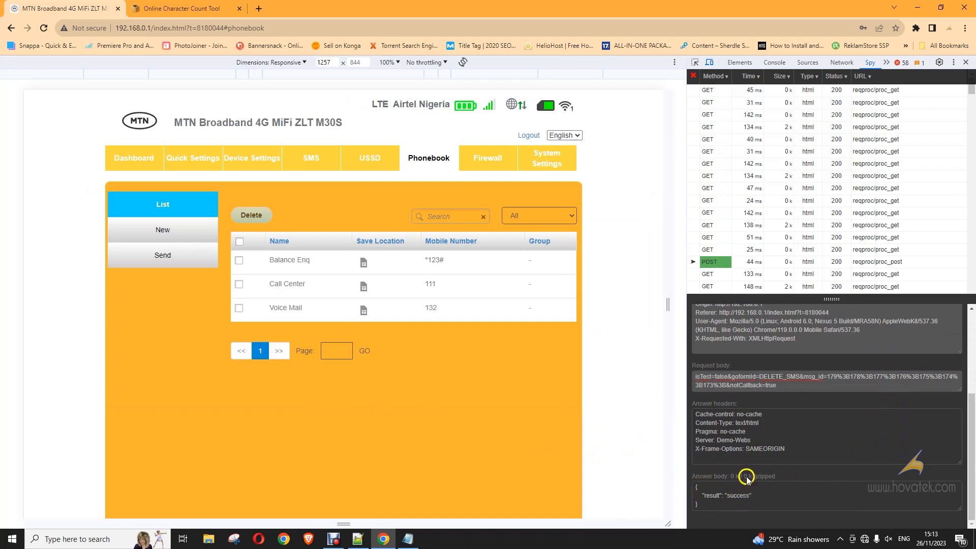
Confirm the MiFi SMS inbox shows no messages, then return to the Notepad++ notes
left_click(311, 157)
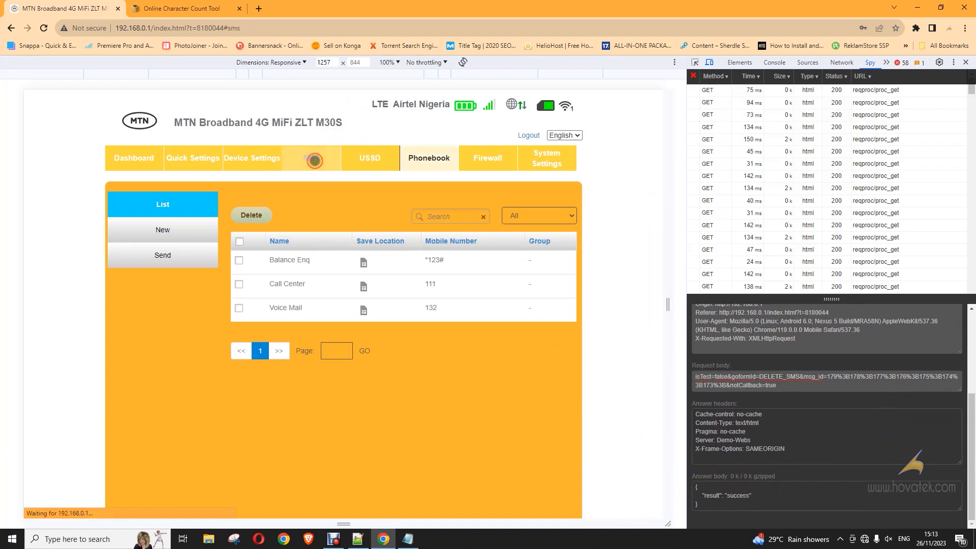
left_click(311, 157)
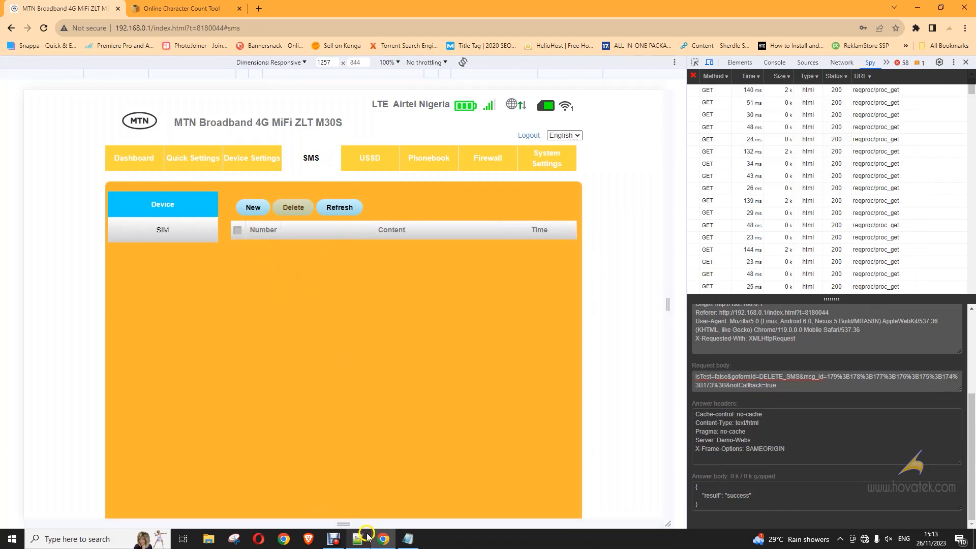
left_click(356, 539)
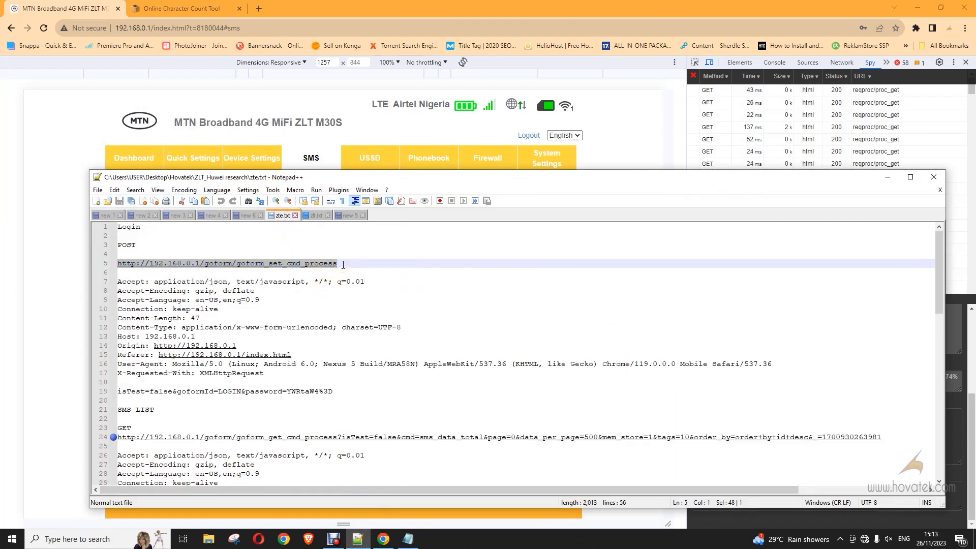
Review the POST address in zte.txt, then switch to the zlt.txt SMS fetch notes
left_click(338, 264)
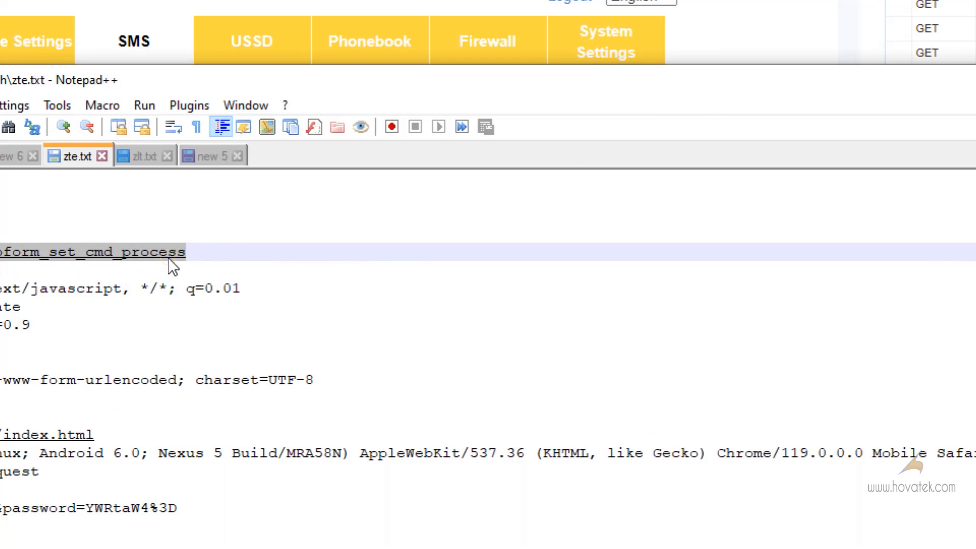
left_click(143, 157)
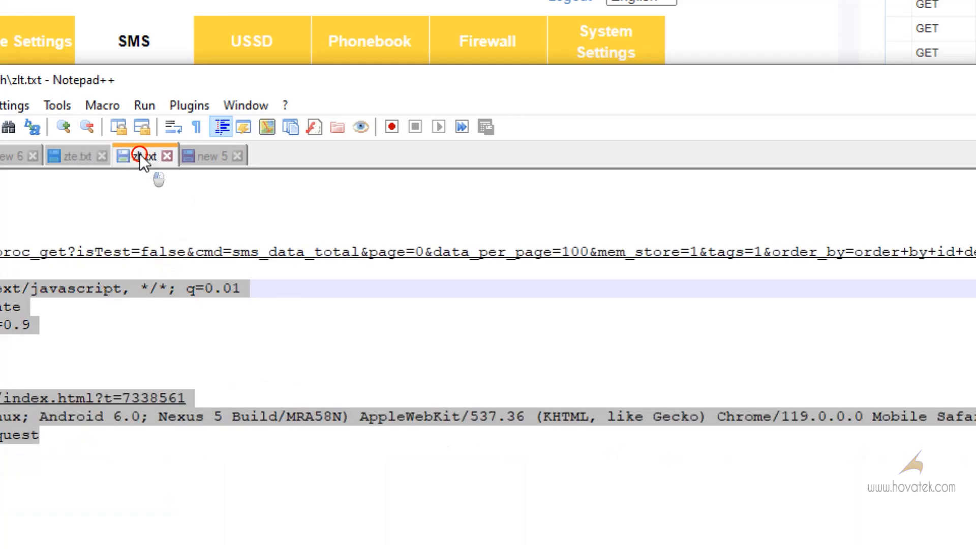